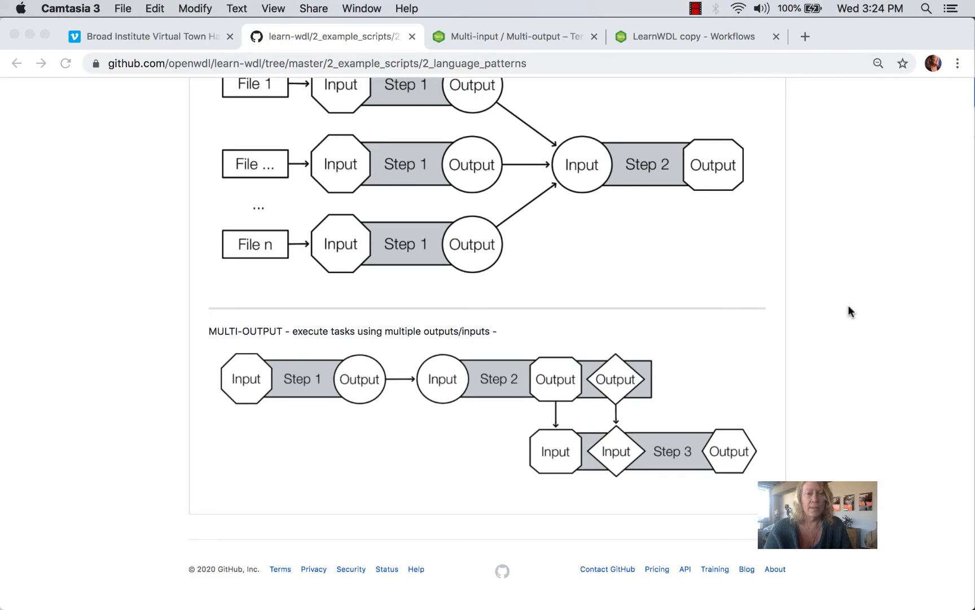
Step: Show multi.wdl in Visual Studio Code with the MultiOutMultiIn workflow and StepA task expanded
{"action": "scroll", "scroll_direction": "up", "scroll_amount": 3}
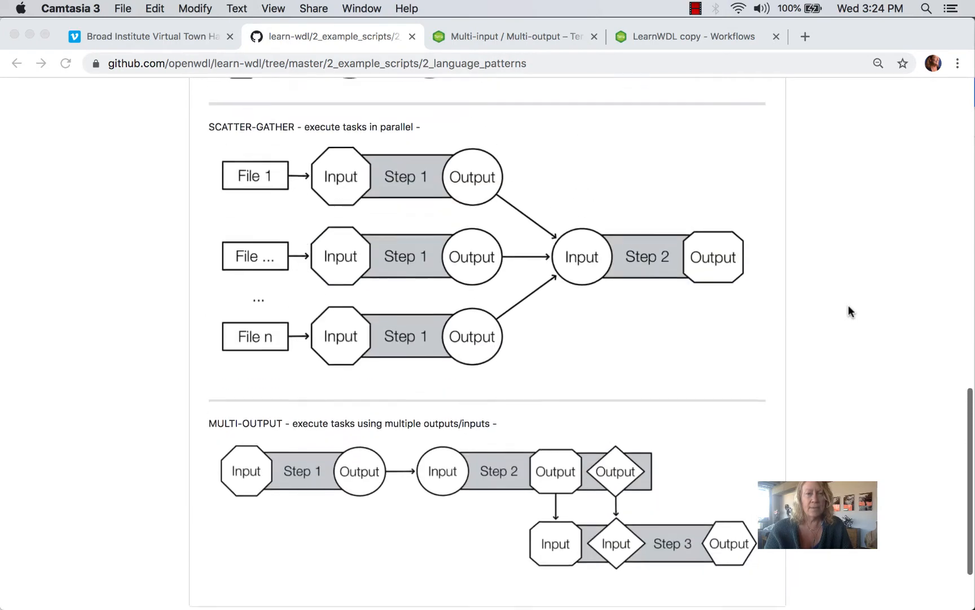
{"action": "scroll", "scroll_direction": "up", "scroll_amount": 3}
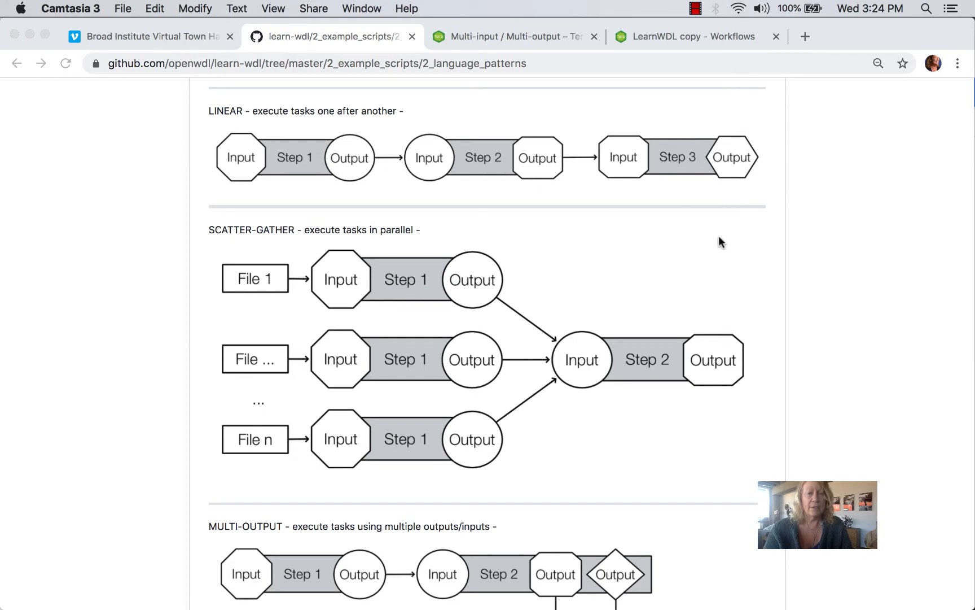
{"action": "scroll", "scroll_direction": "down", "scroll_amount": 3}
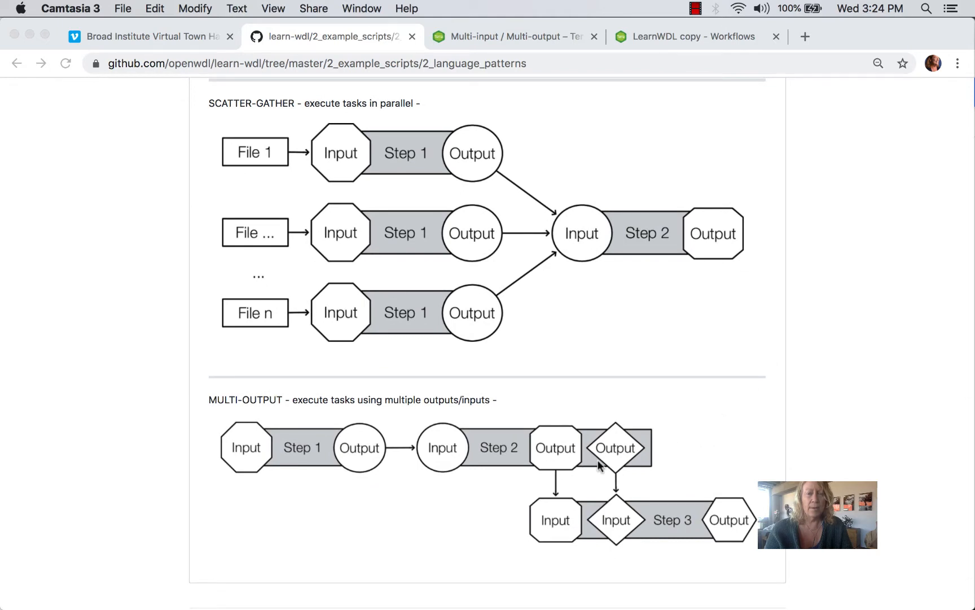
{"action": "mouse_move", "coordinate": [620, 529]}
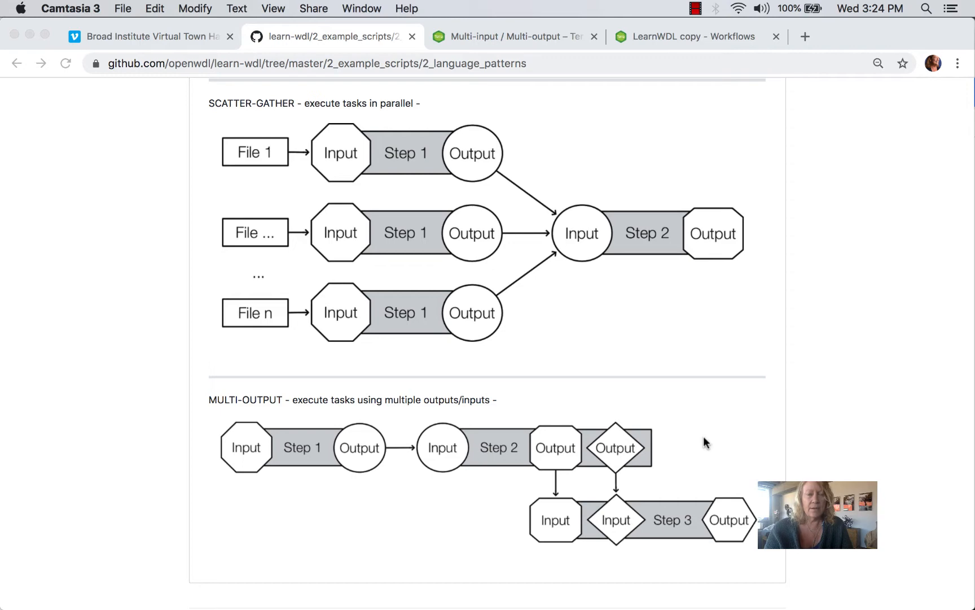
{"action": "mouse_move", "coordinate": [347, 597]}
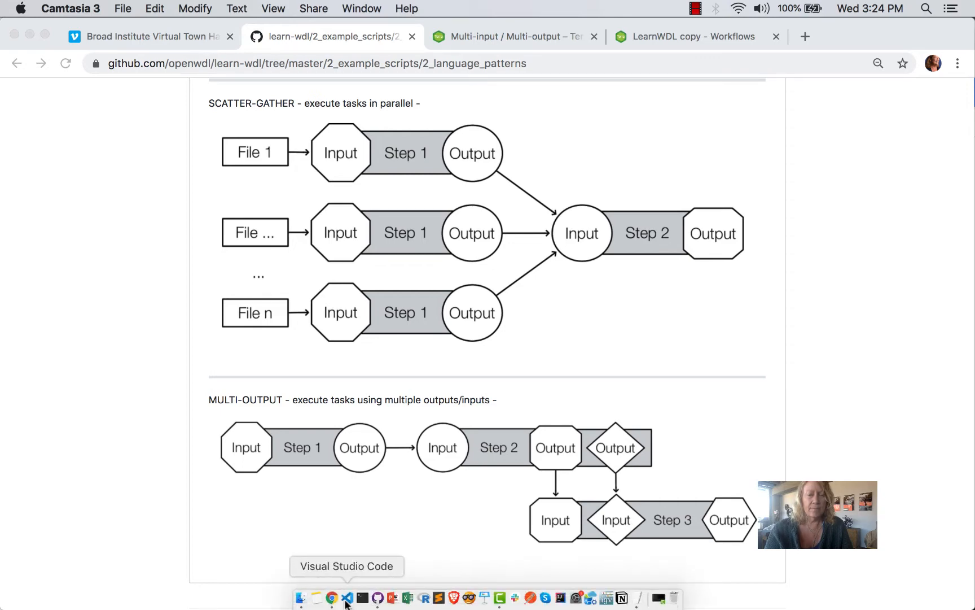
{"action": "left_click", "coordinate": [347, 598]}
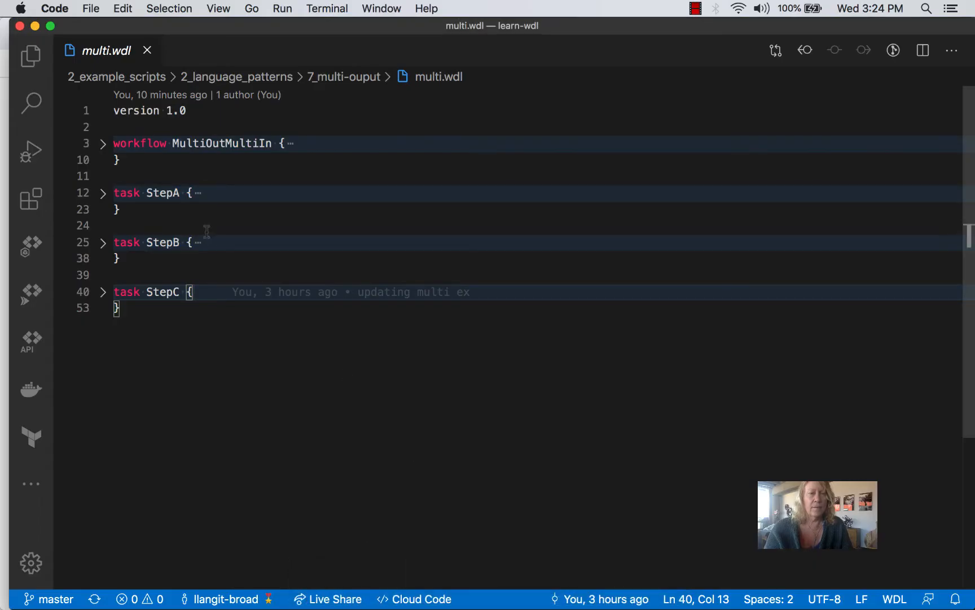
{"action": "left_click", "coordinate": [103, 143]}
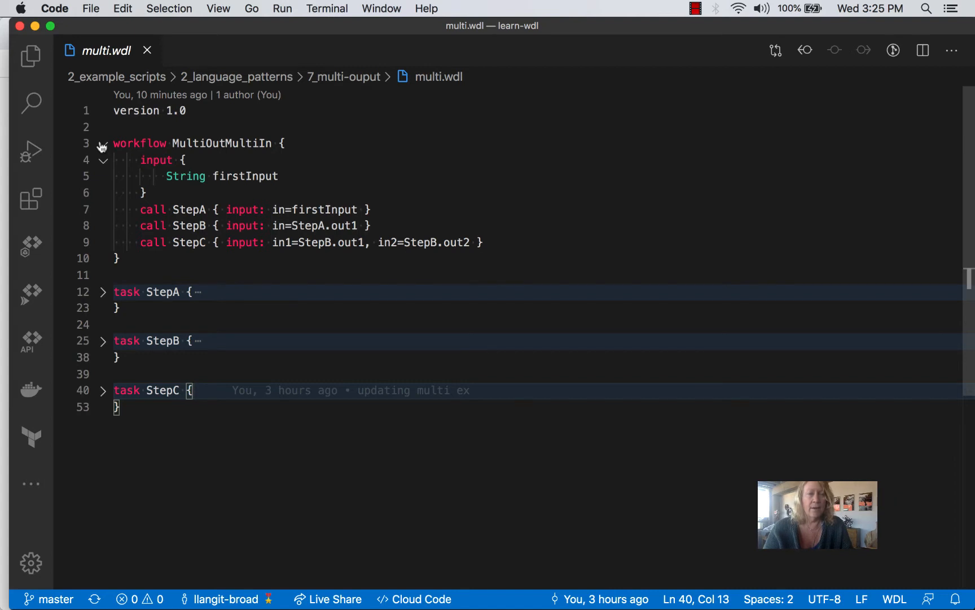
{"action": "mouse_move", "coordinate": [105, 297]}
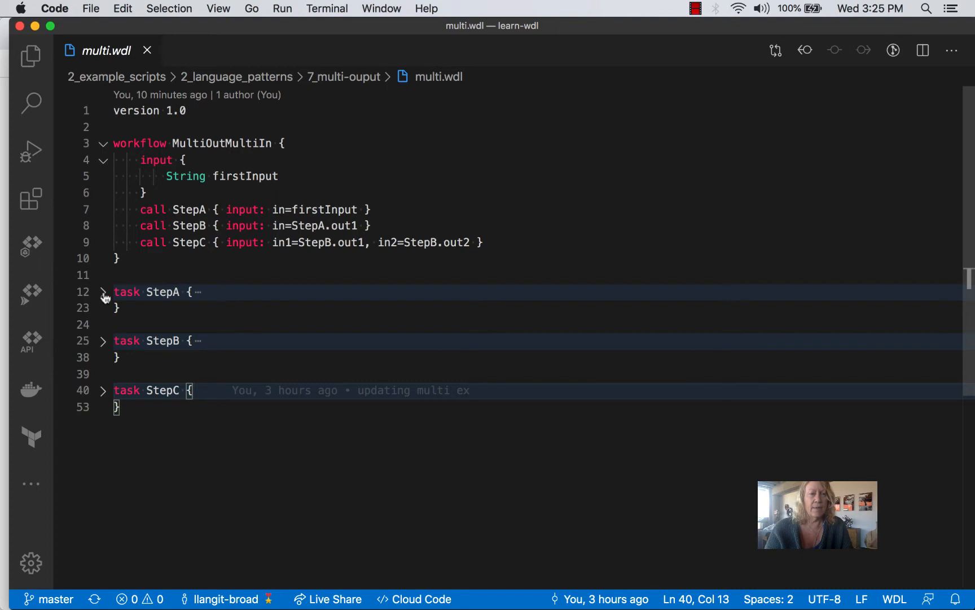
{"action": "left_click", "coordinate": [103, 291]}
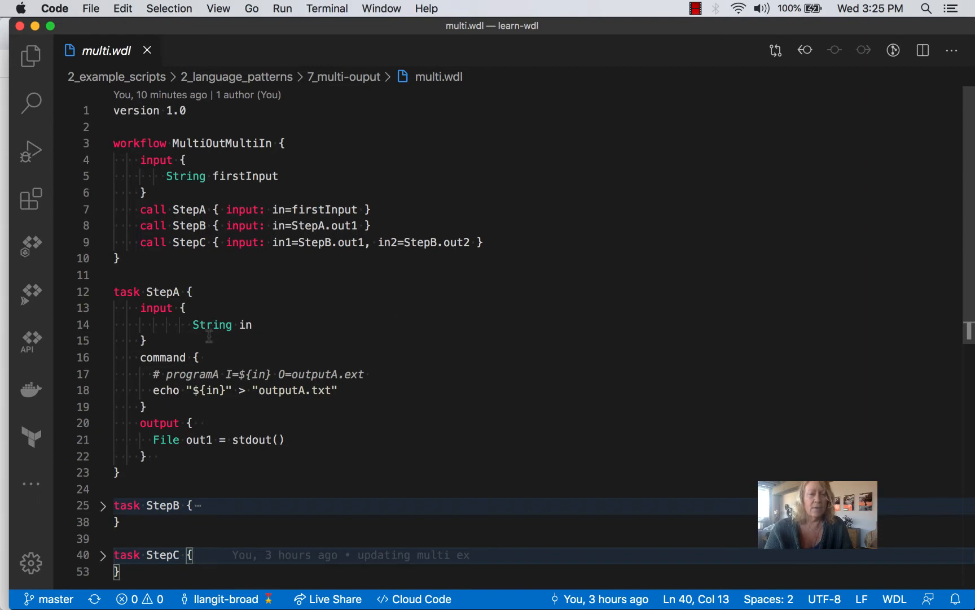
{"action": "mouse_move", "coordinate": [297, 348]}
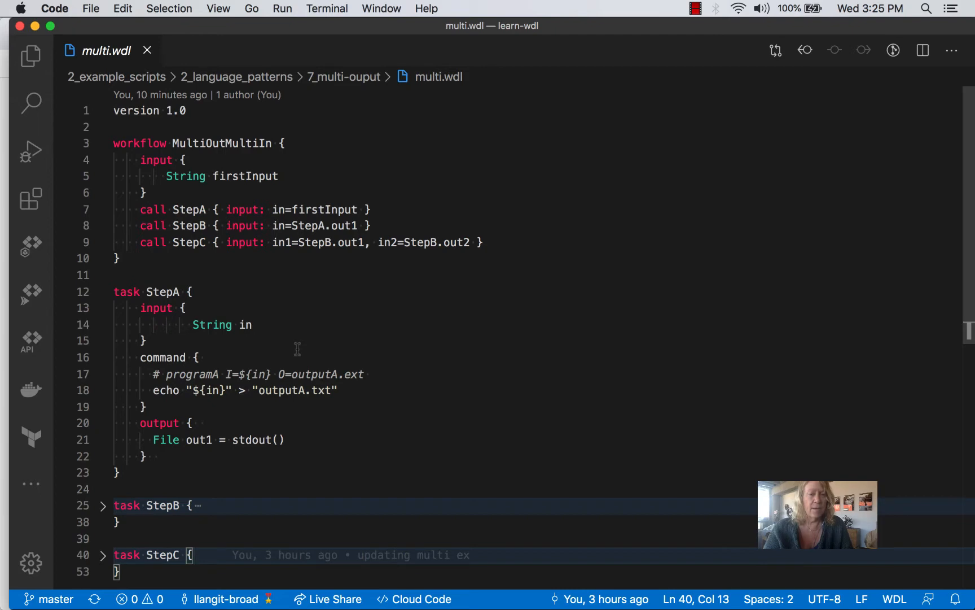
{"action": "mouse_move", "coordinate": [276, 349]}
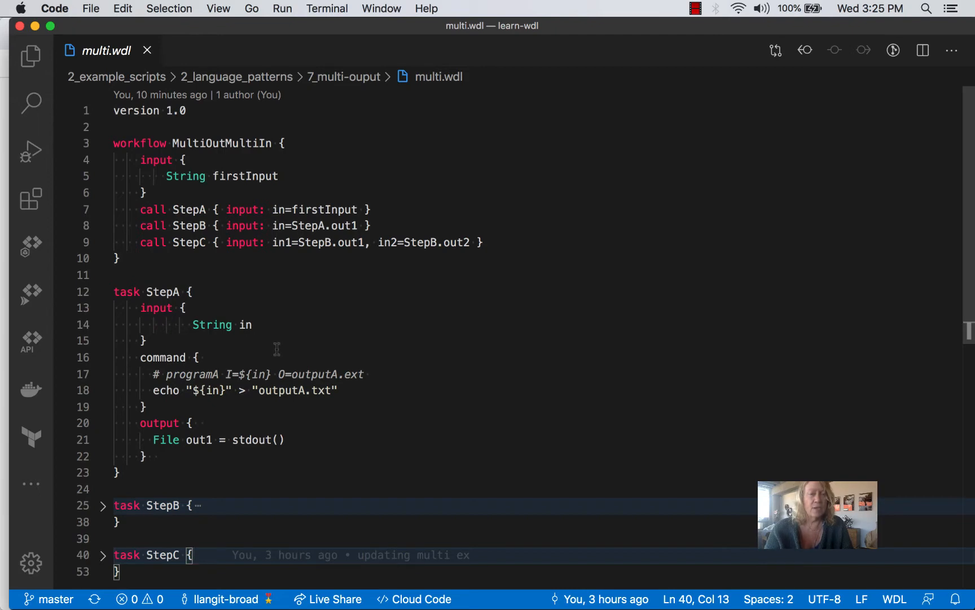
{"action": "mouse_move", "coordinate": [174, 528]}
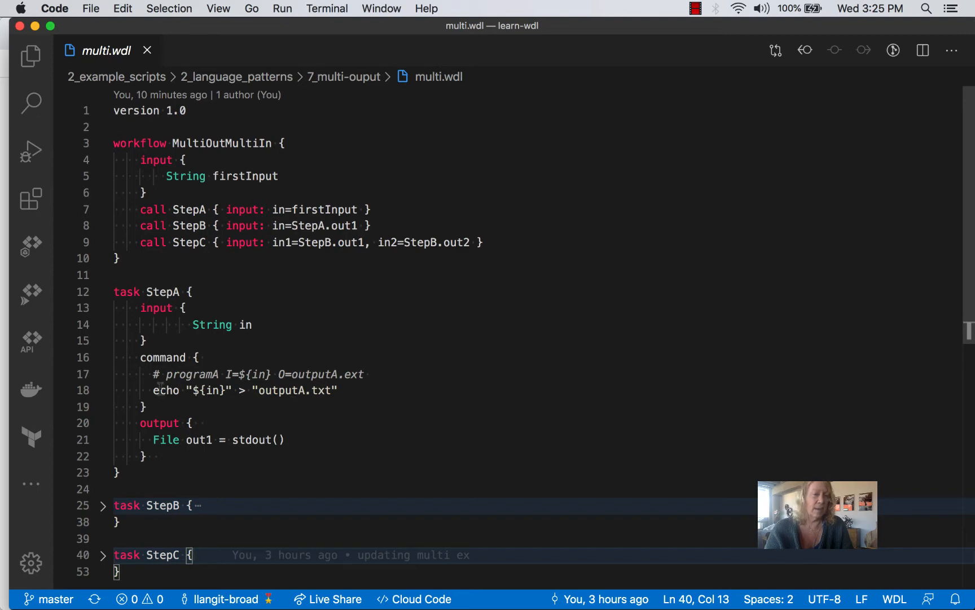
{"action": "mouse_move", "coordinate": [541, 340]}
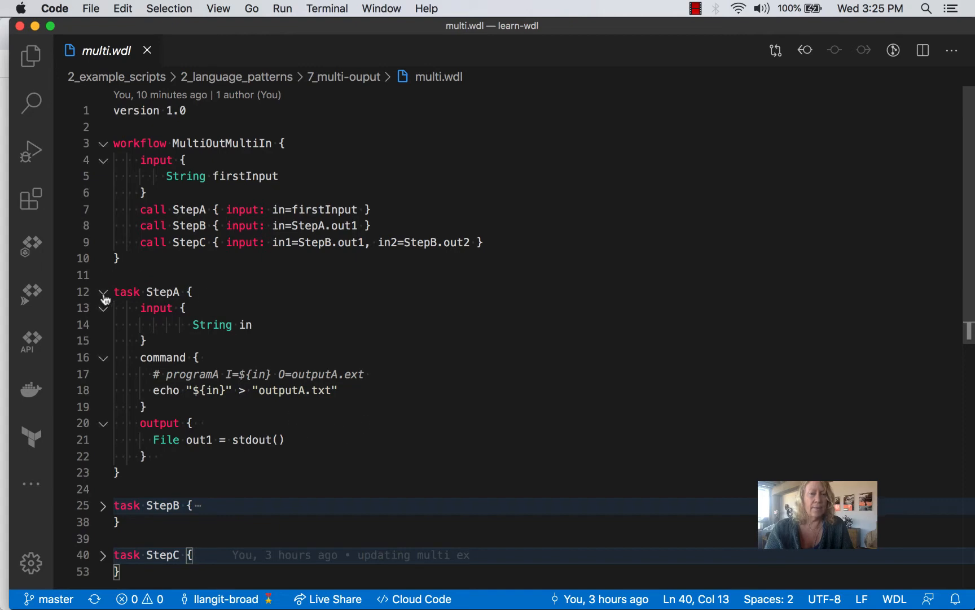
Step: Fold StepA and unfold StepB to show its input, echo commands and out1/out2 outputs
{"action": "left_click", "coordinate": [104, 292]}
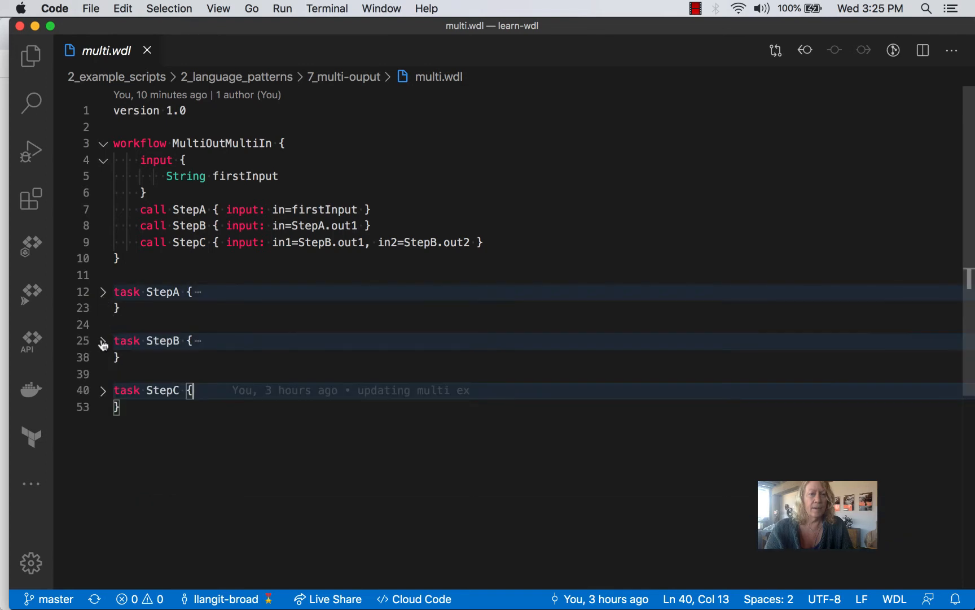
{"action": "left_click", "coordinate": [103, 341]}
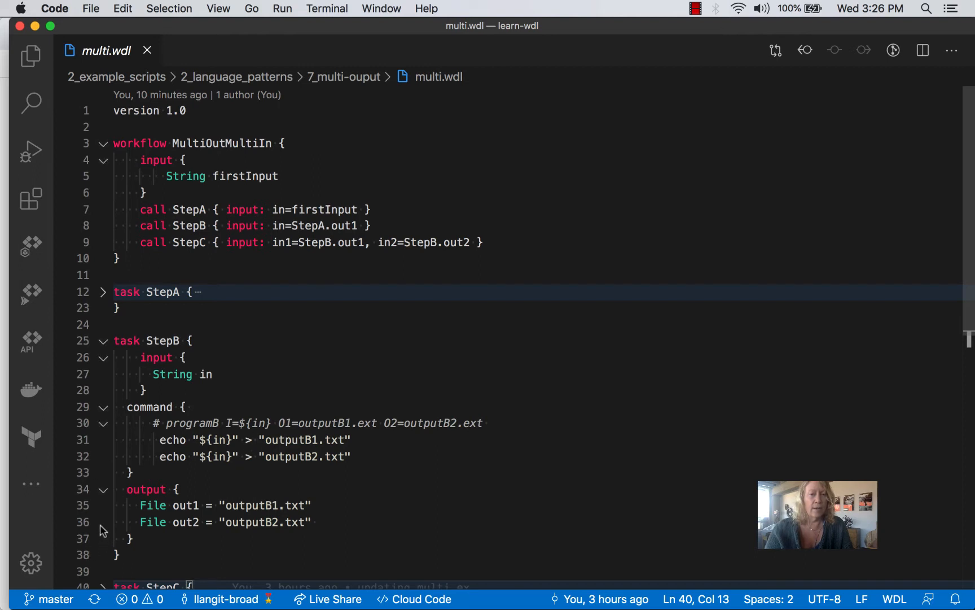
{"action": "mouse_move", "coordinate": [127, 373]}
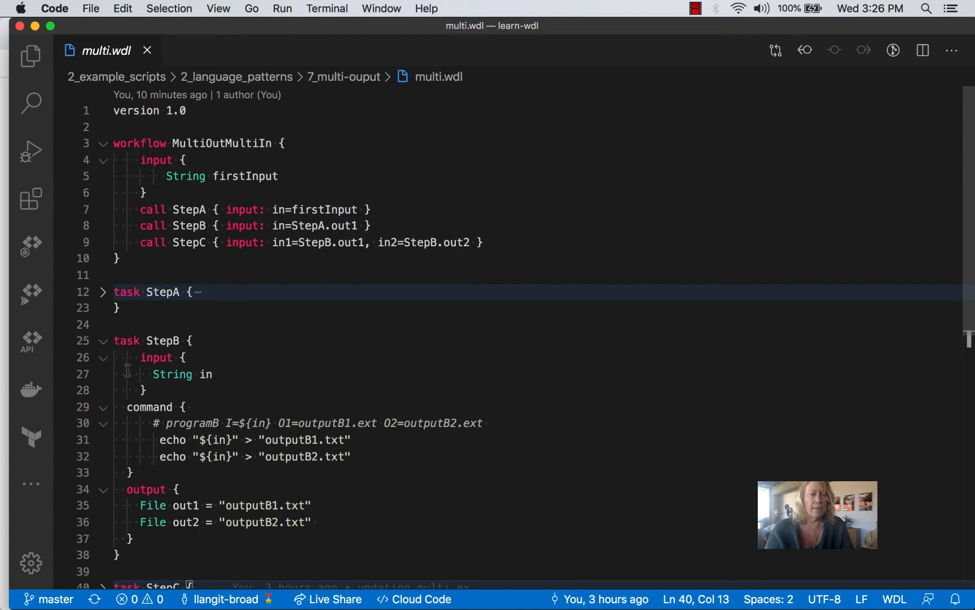
Step: Fold StepB, unfold StepC with inputs in1 and in2, and re-expand StepA
{"action": "left_click", "coordinate": [103, 341]}
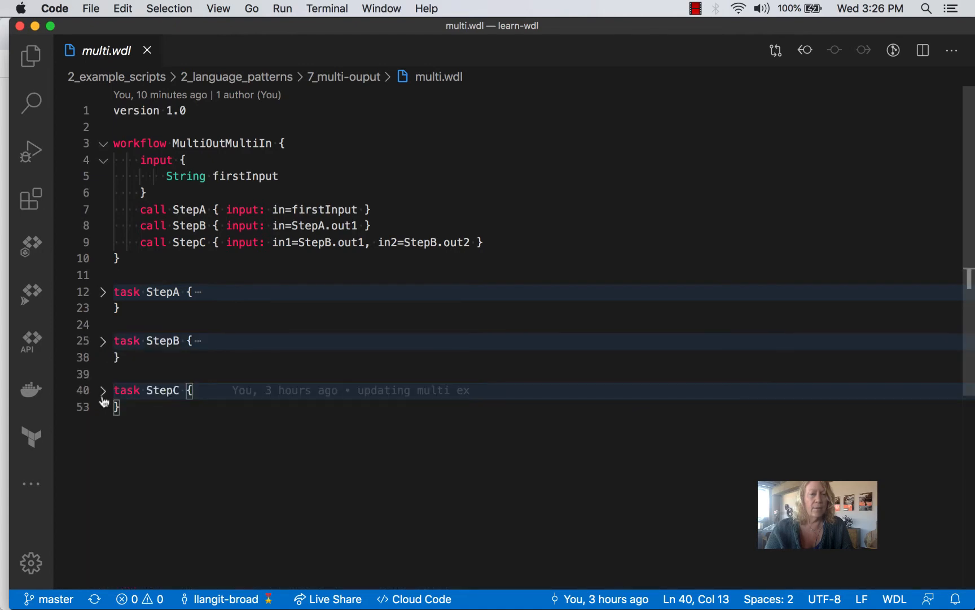
{"action": "left_click", "coordinate": [103, 390]}
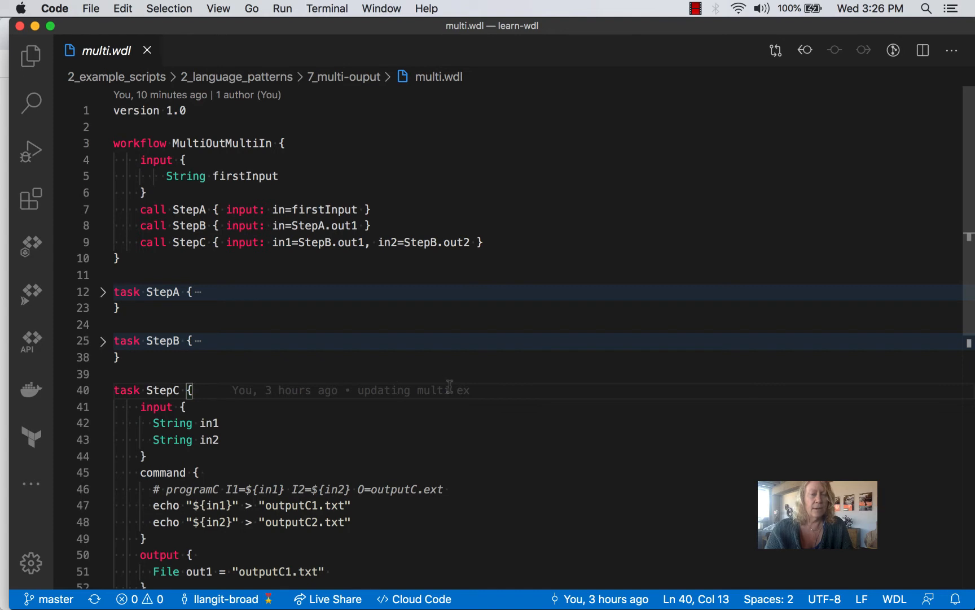
{"action": "mouse_move", "coordinate": [449, 349]}
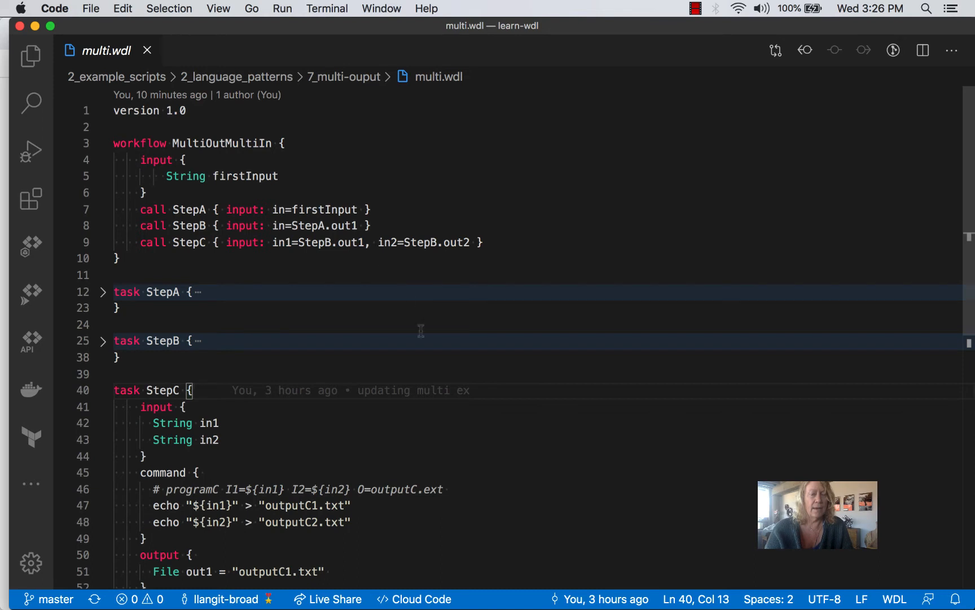
{"action": "scroll", "scroll_direction": "down", "scroll_amount": 3}
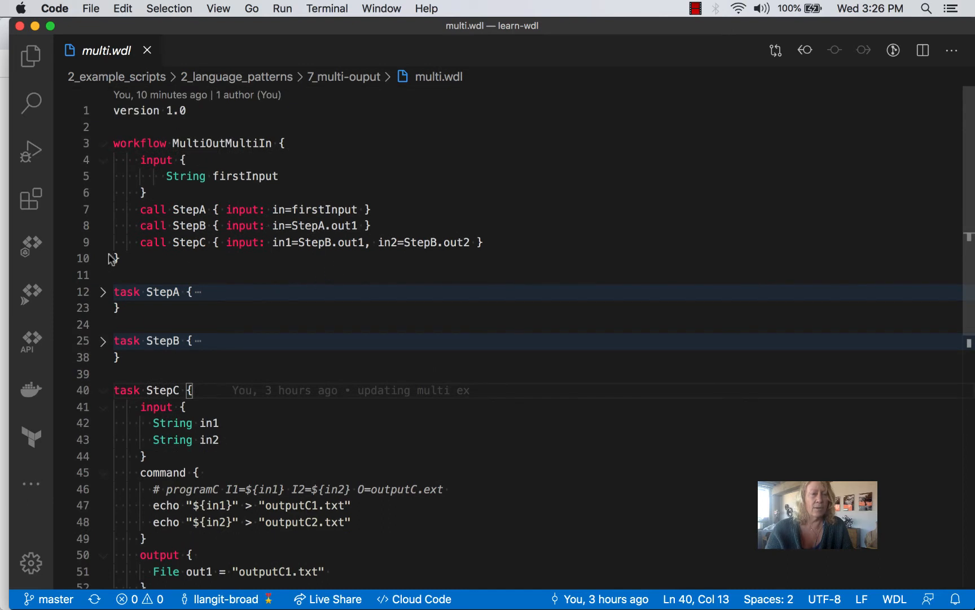
{"action": "left_click", "coordinate": [103, 292]}
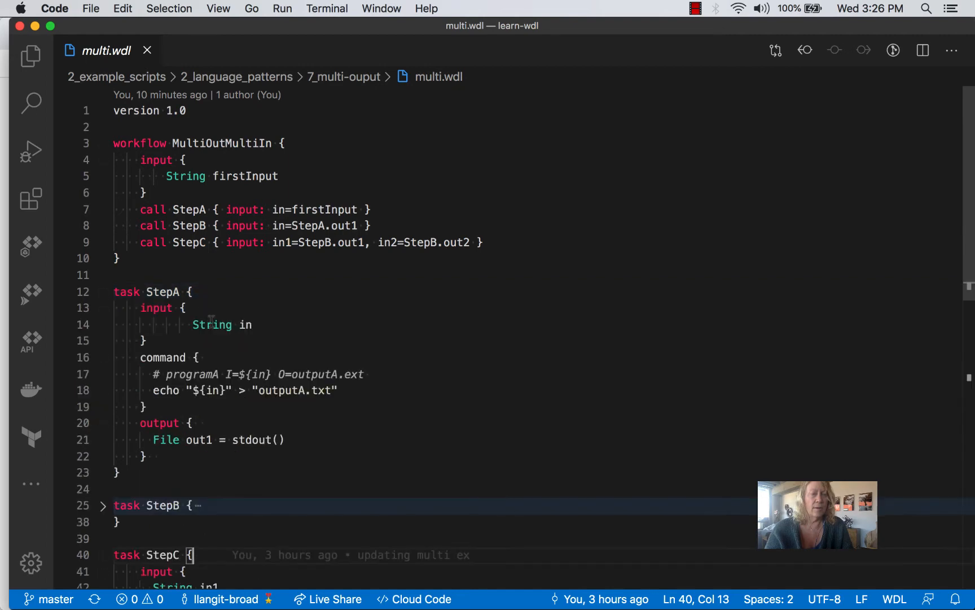
{"action": "mouse_move", "coordinate": [471, 282]}
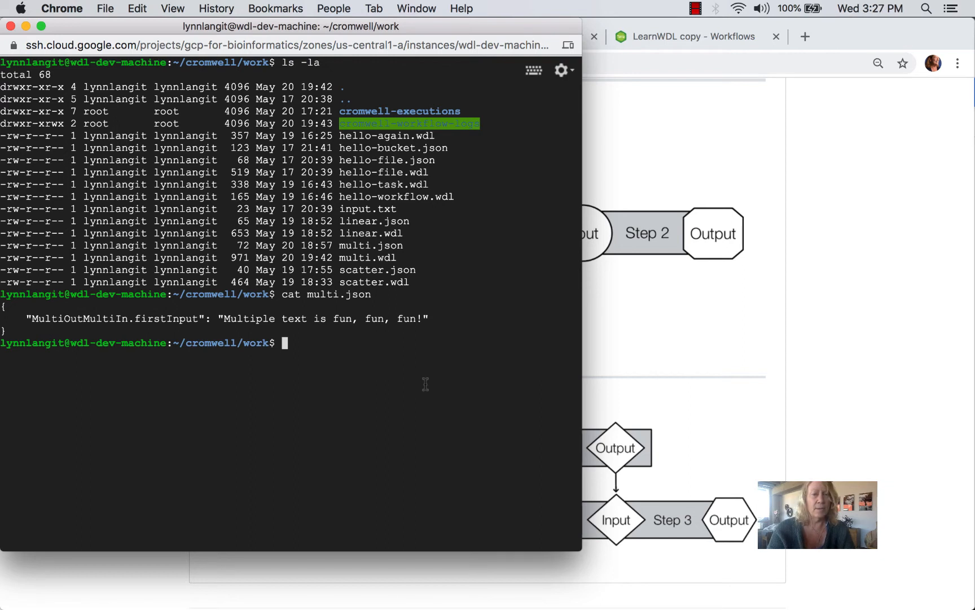
Step: Clear the terminal and run multi.wdl with cromwell-50.jar using multi.json inputs
{"action": "type", "text": "clear"}
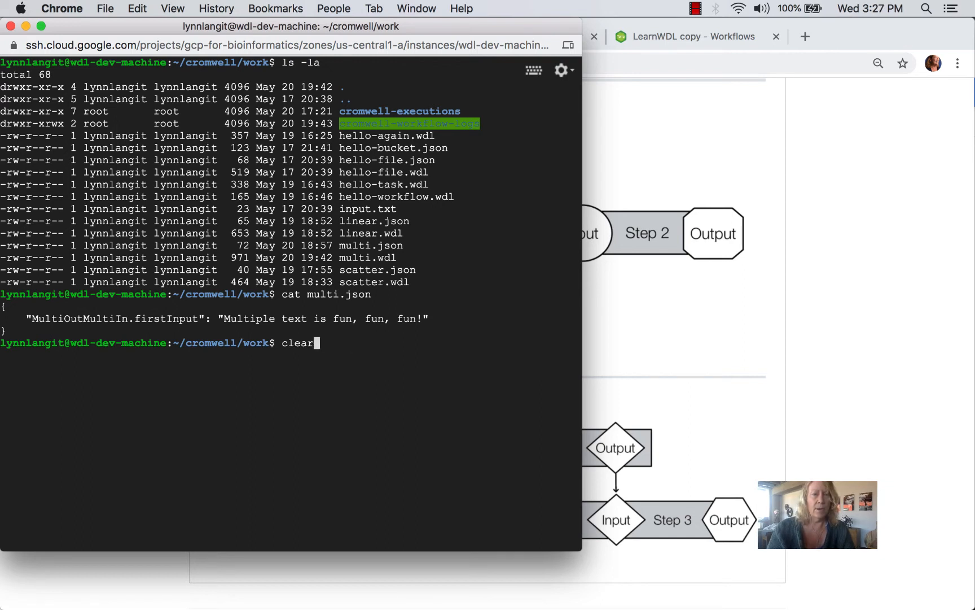
{"action": "type", "text": "sudo java -jar ../cromwell-50.jar run multi.wdl --inputs multi.json"}
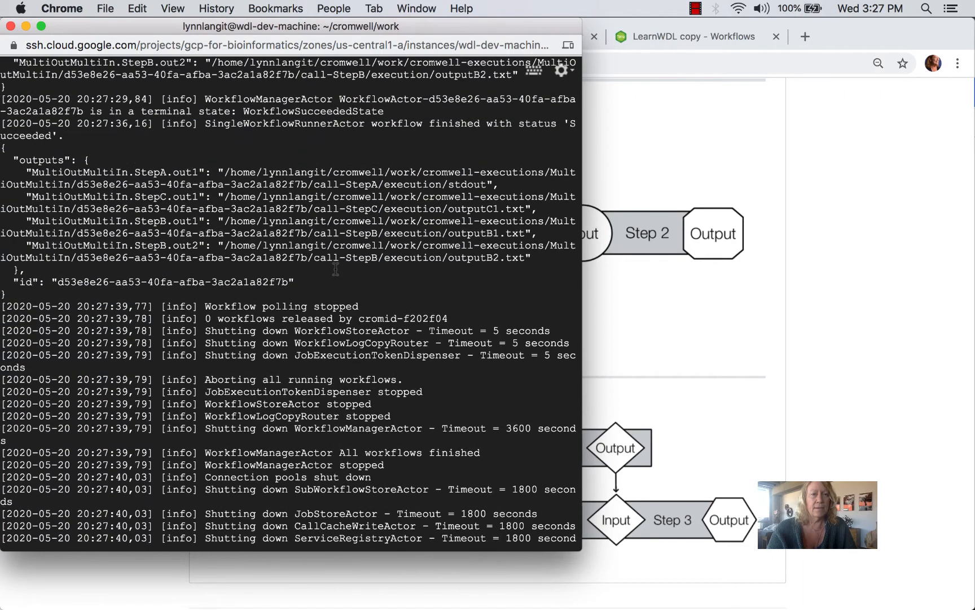
{"action": "mouse_move", "coordinate": [385, 128]}
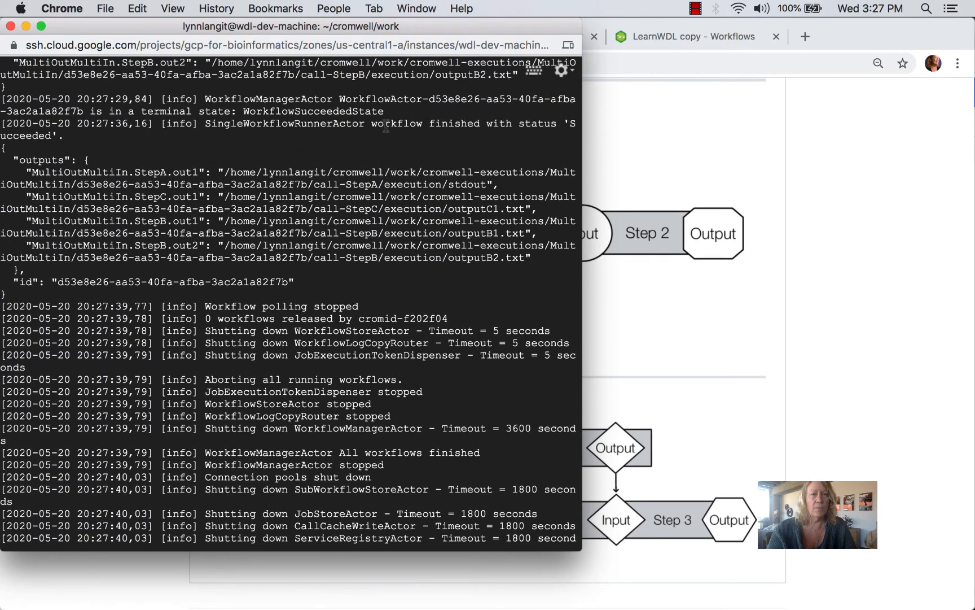
Step: Highlight the 'workflow finished with status Succeeded' line and scroll through the Cromwell log
{"action": "left_click_drag", "start_coordinate": [370, 123], "coordinate": [72, 136]}
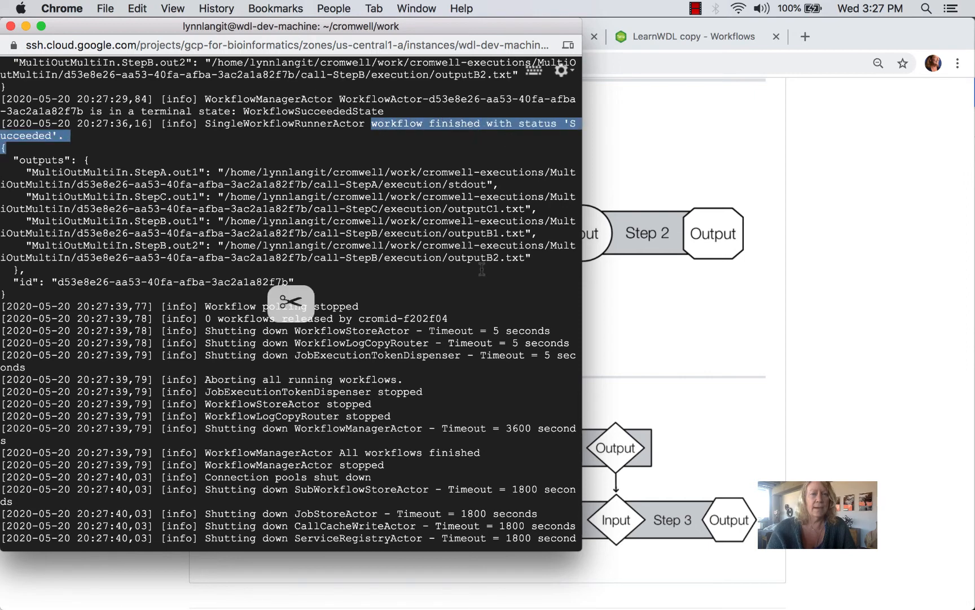
{"action": "scroll", "scroll_direction": "down", "scroll_amount": 3}
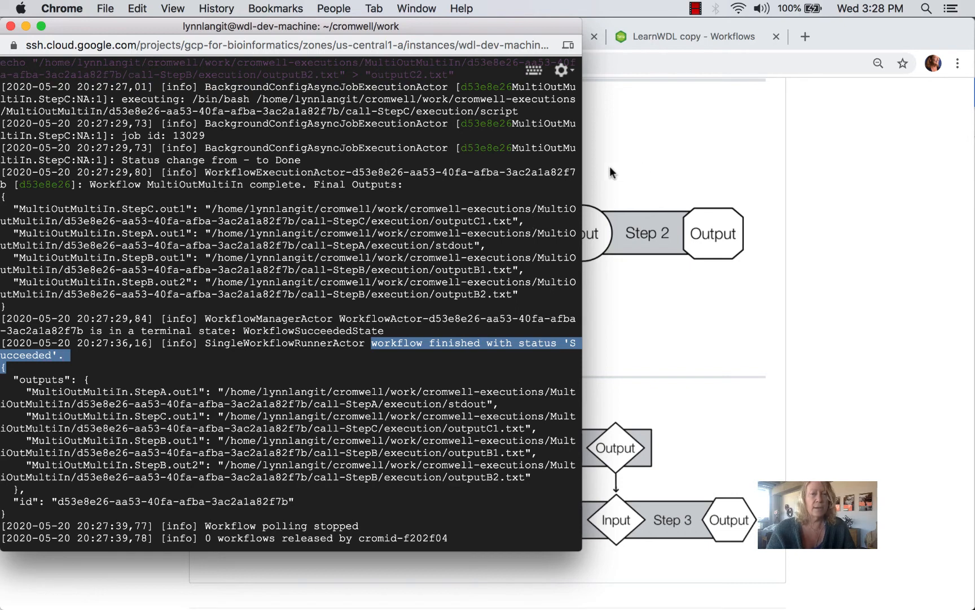
{"action": "mouse_move", "coordinate": [654, 163]}
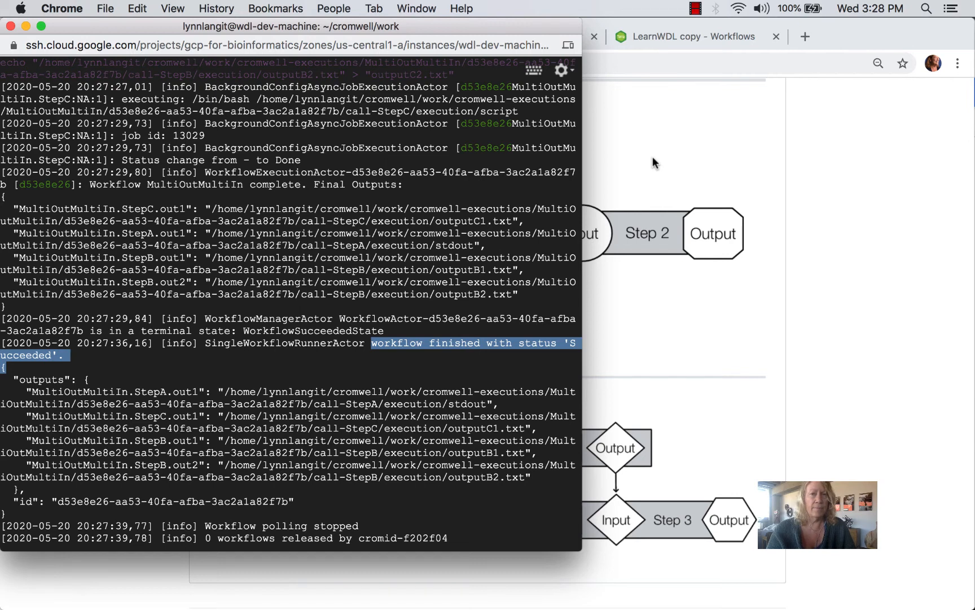
Step: Open the multi workflow from the LearnWDL copy workspace's workflow list
{"action": "left_click", "coordinate": [507, 36]}
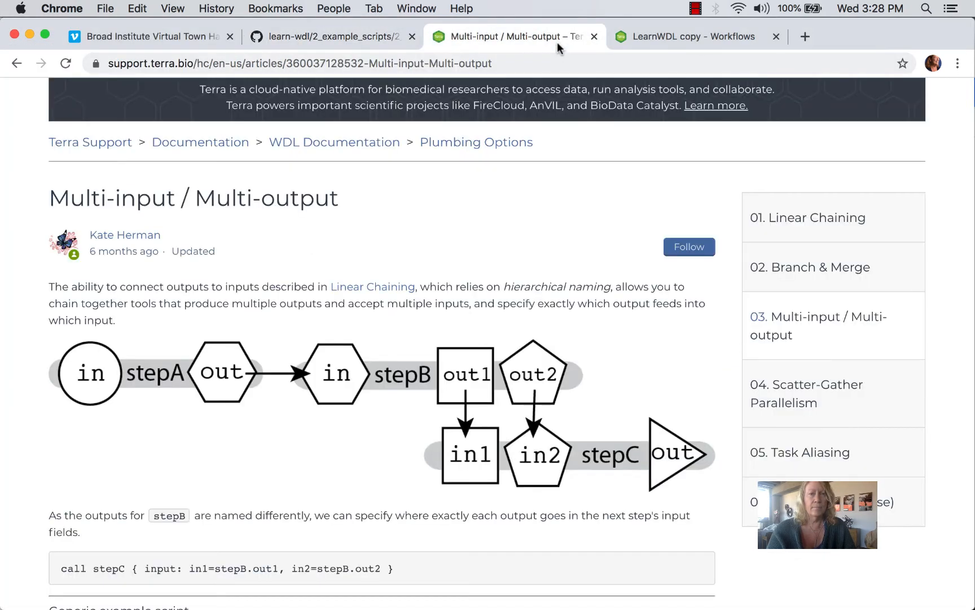
{"action": "left_click", "coordinate": [692, 36]}
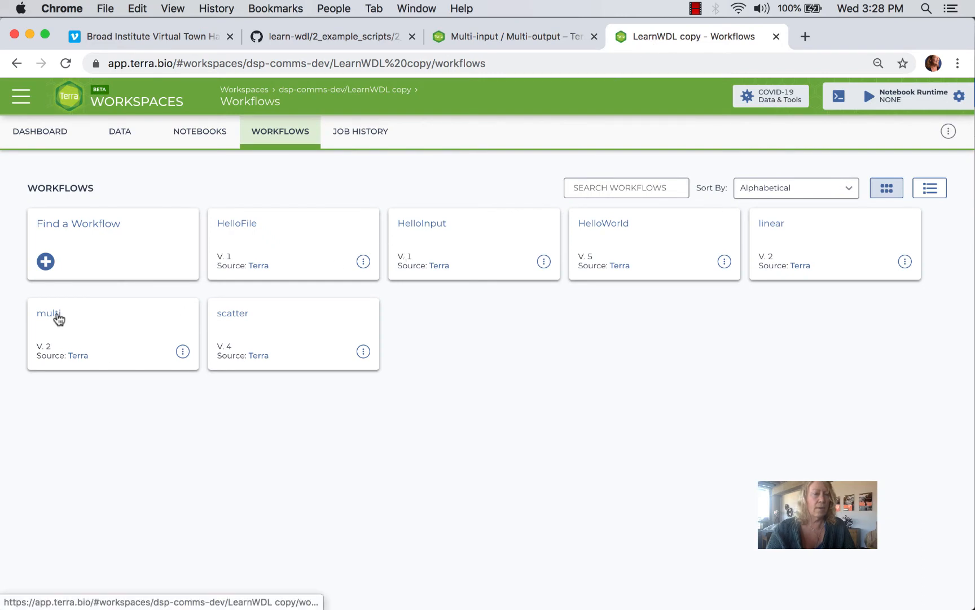
{"action": "left_click", "coordinate": [50, 312]}
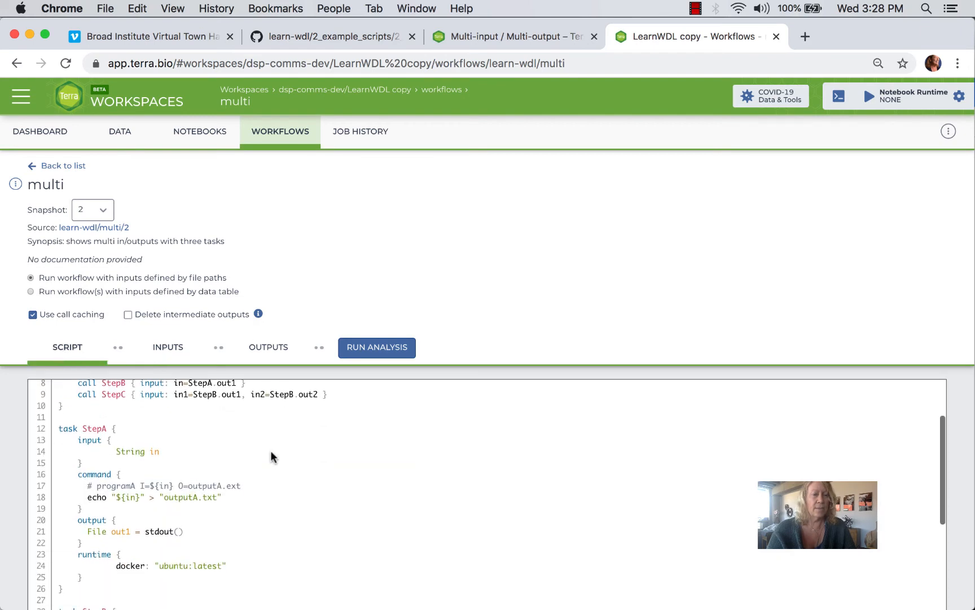
{"action": "mouse_move", "coordinate": [91, 575]}
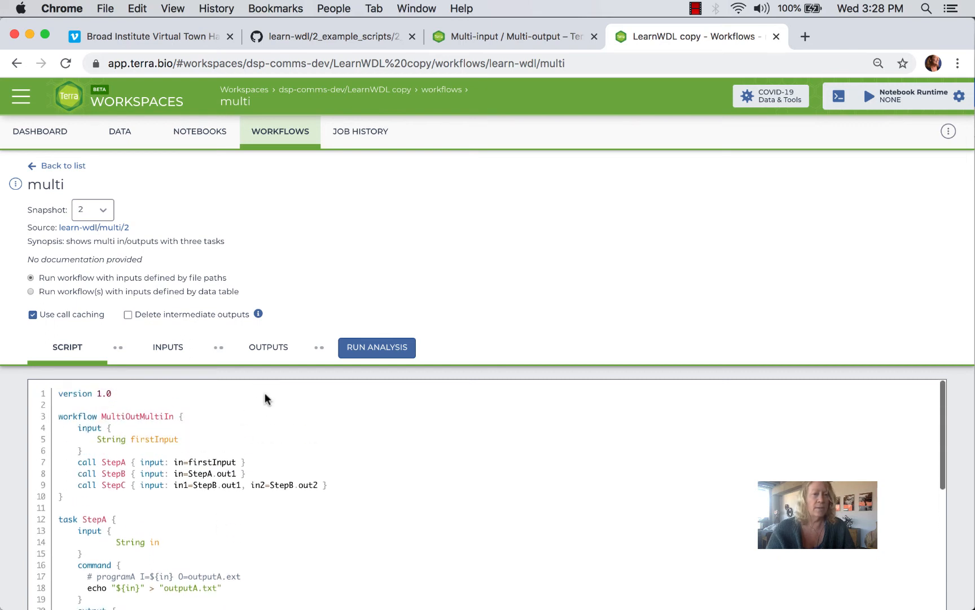
Step: Check the firstInput value, then run and launch the multi workflow analysis
{"action": "left_click", "coordinate": [167, 348]}
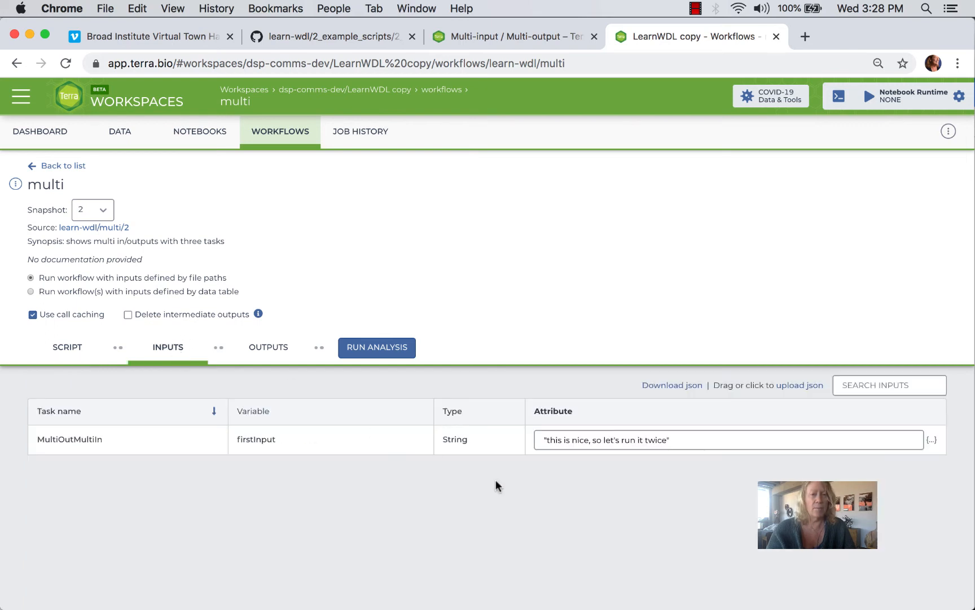
{"action": "mouse_move", "coordinate": [595, 464]}
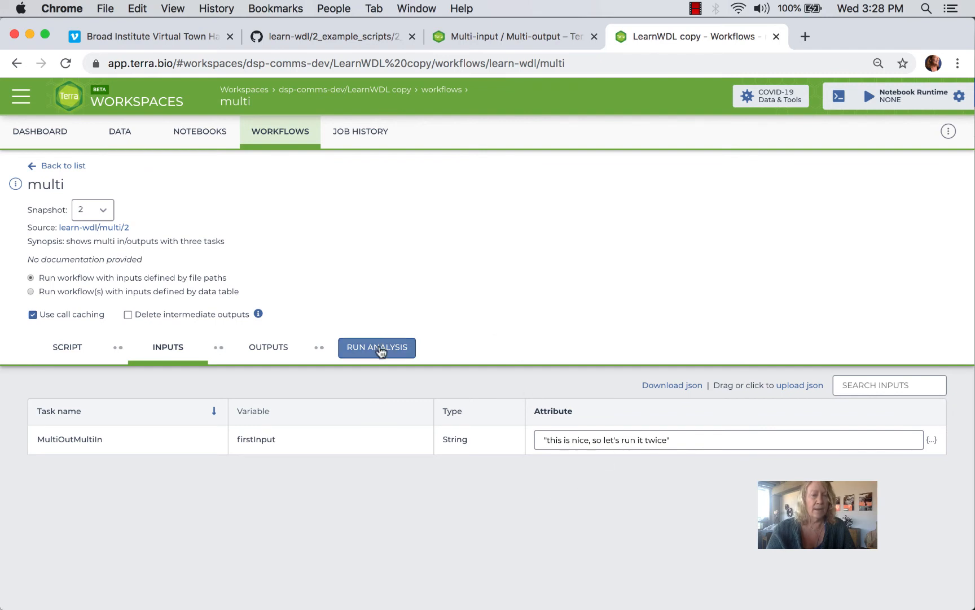
{"action": "left_click", "coordinate": [376, 347]}
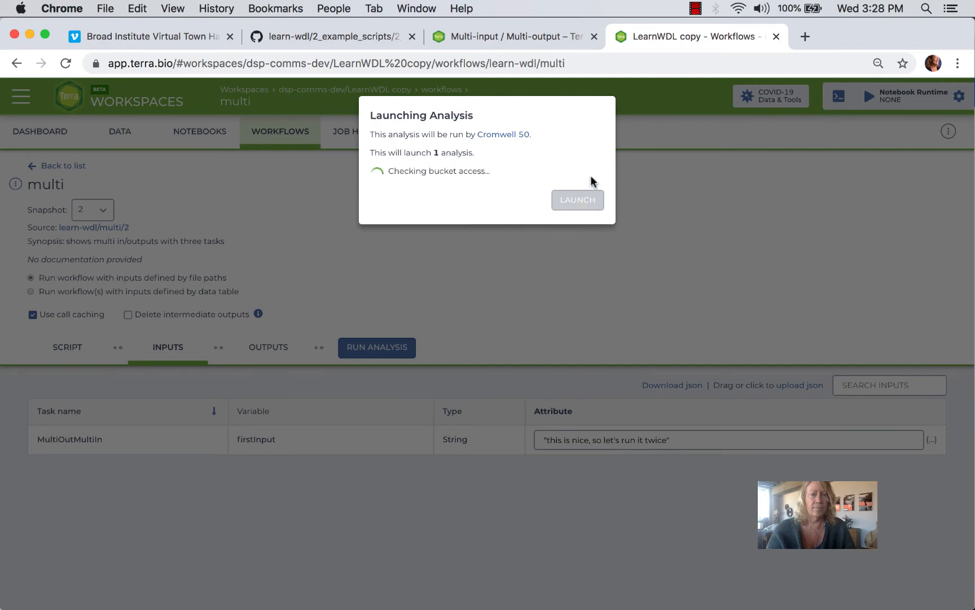
{"action": "left_click", "coordinate": [577, 199]}
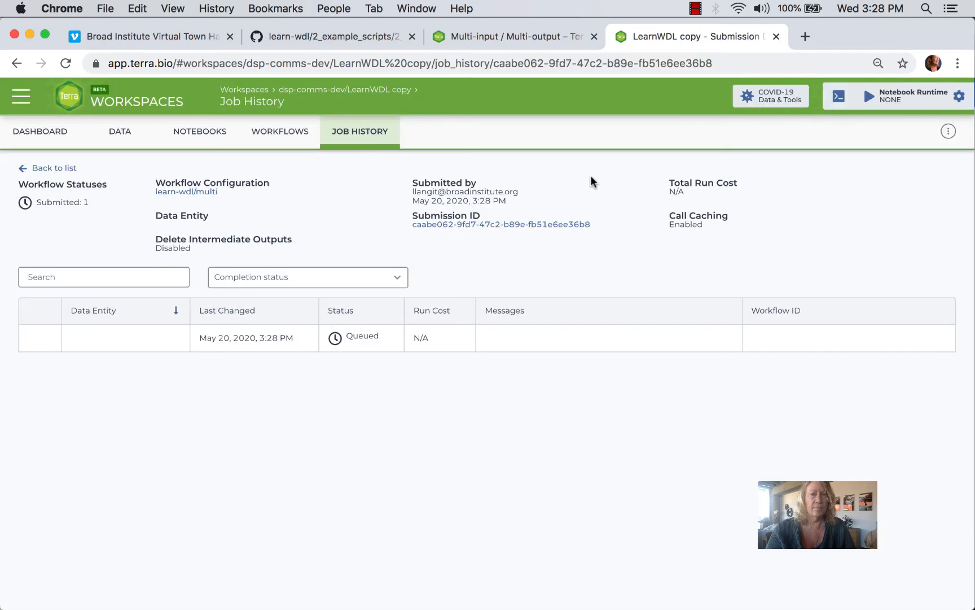
{"action": "left_click", "coordinate": [66, 63]}
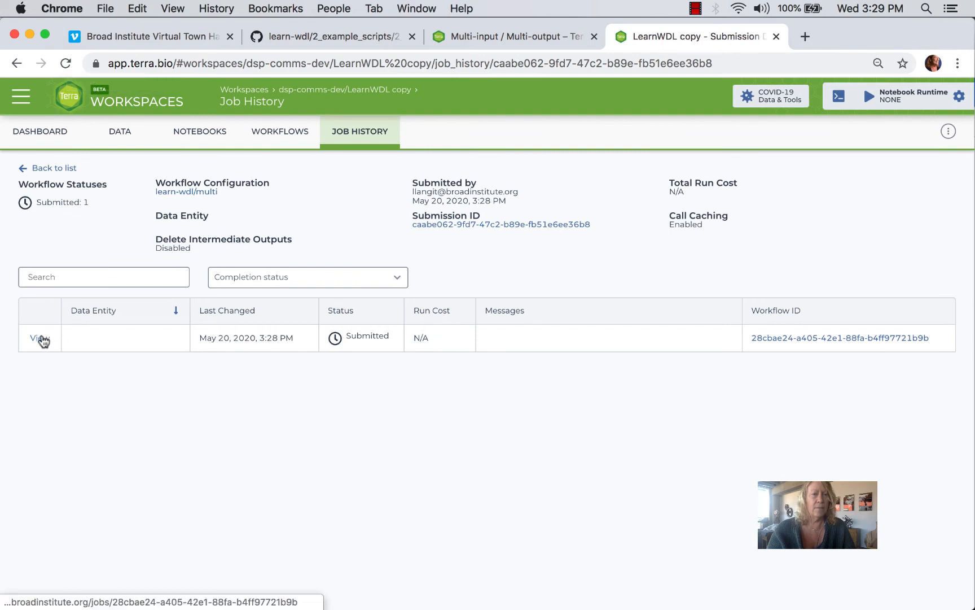
Step: Open the job in Job Manager, view StepA's outputs and StepB's input path
{"action": "left_click", "coordinate": [39, 337]}
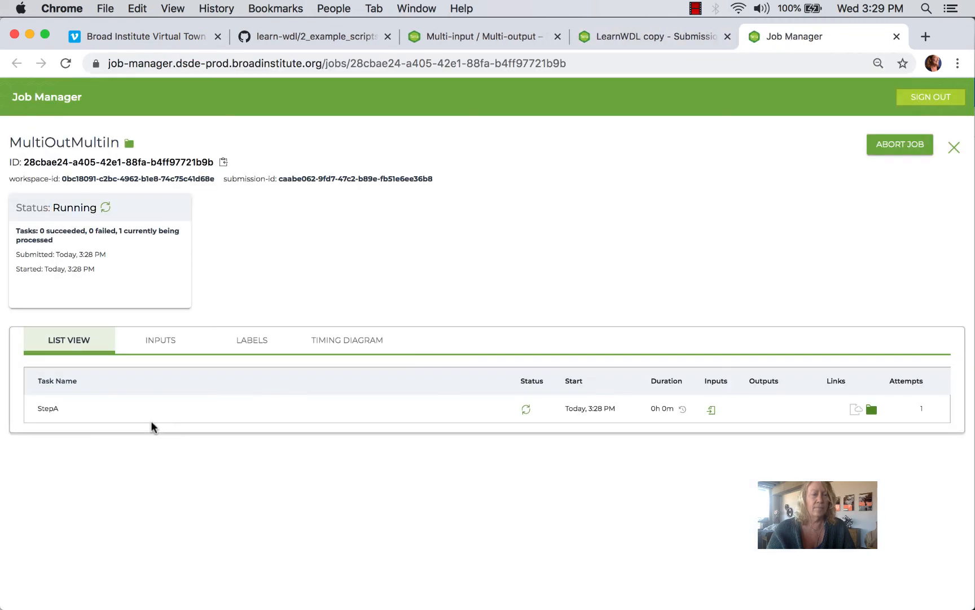
{"action": "mouse_move", "coordinate": [709, 443]}
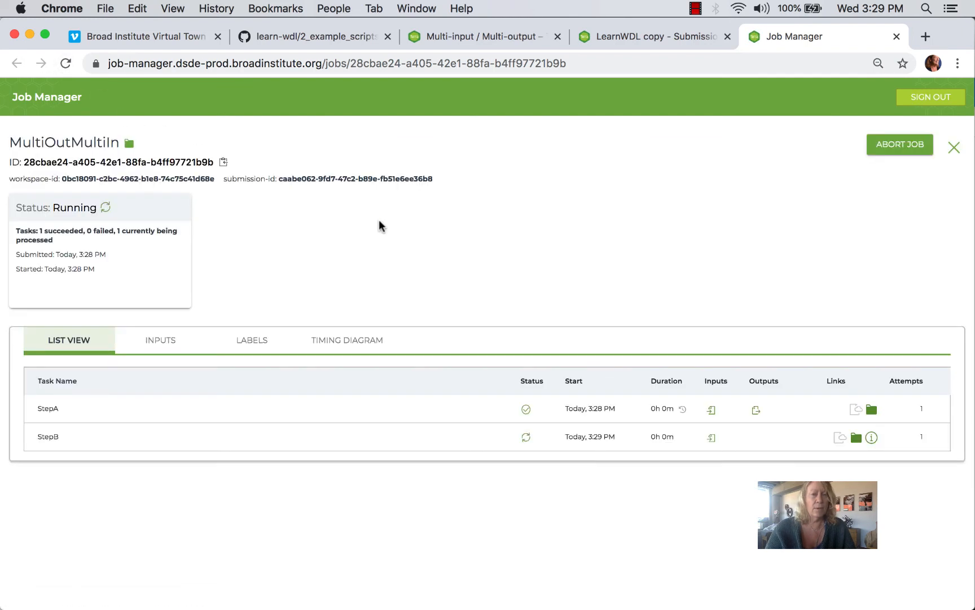
{"action": "mouse_move", "coordinate": [501, 250]}
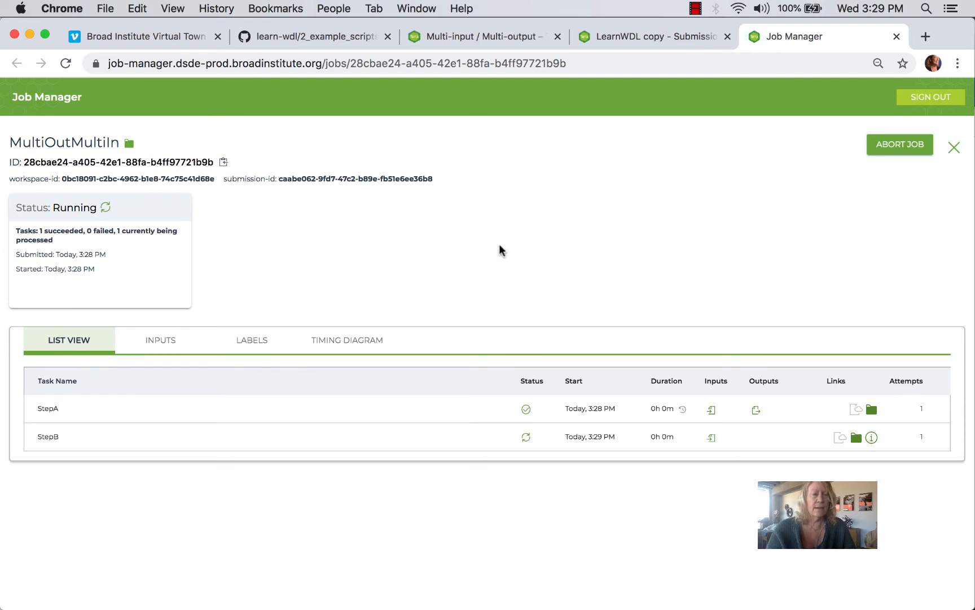
{"action": "mouse_move", "coordinate": [645, 262]}
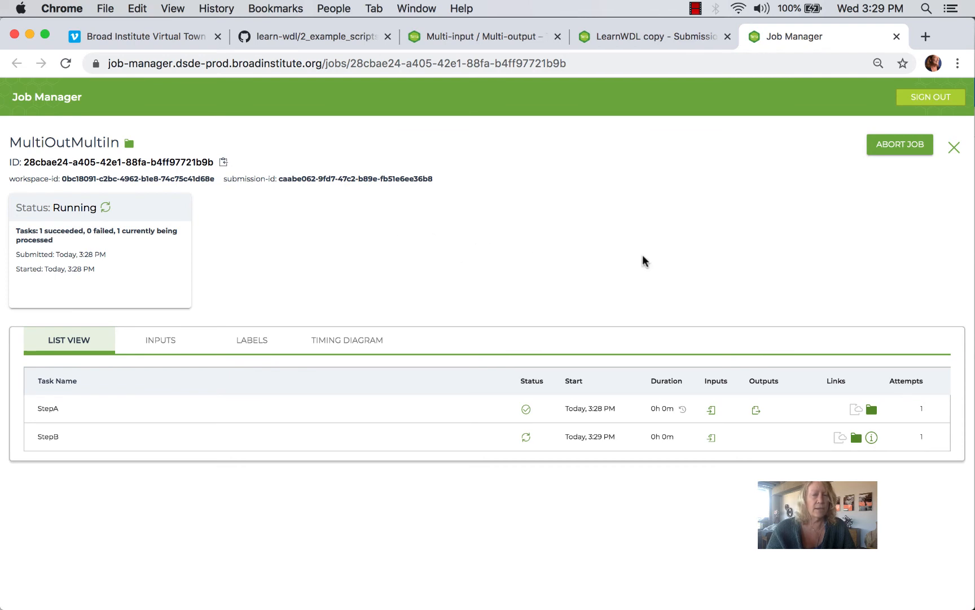
{"action": "mouse_move", "coordinate": [746, 400]}
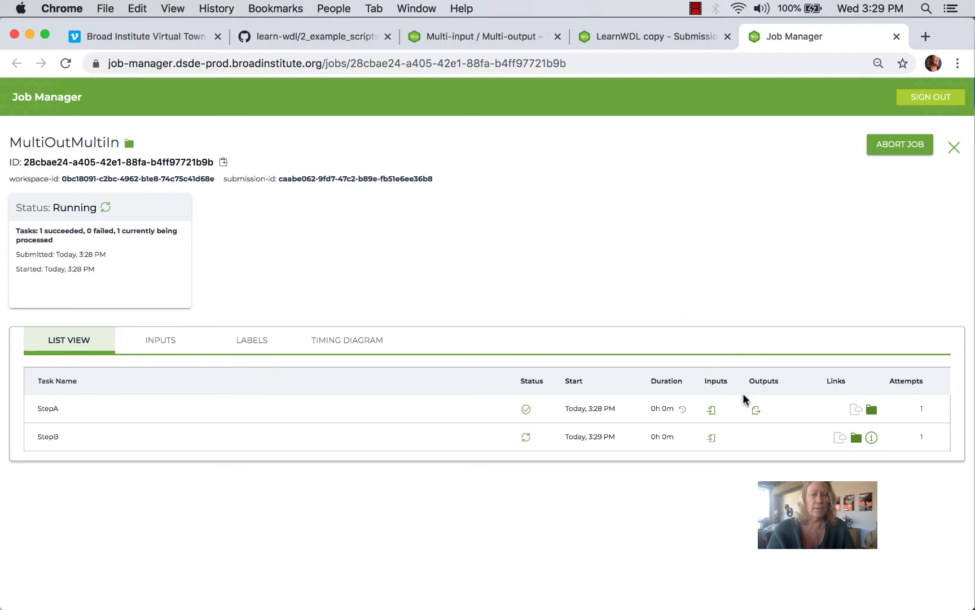
{"action": "left_click", "coordinate": [756, 409]}
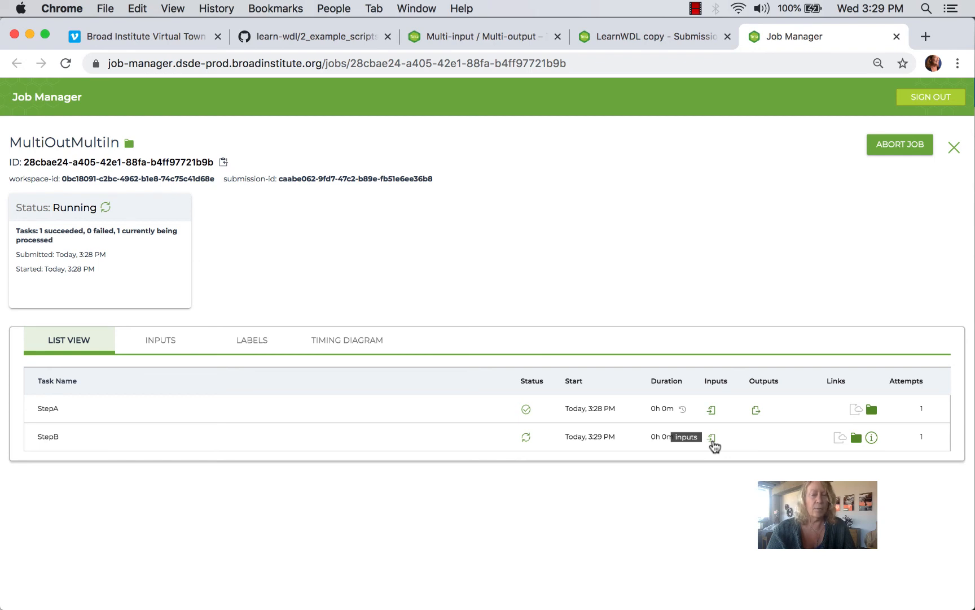
{"action": "left_click", "coordinate": [712, 436]}
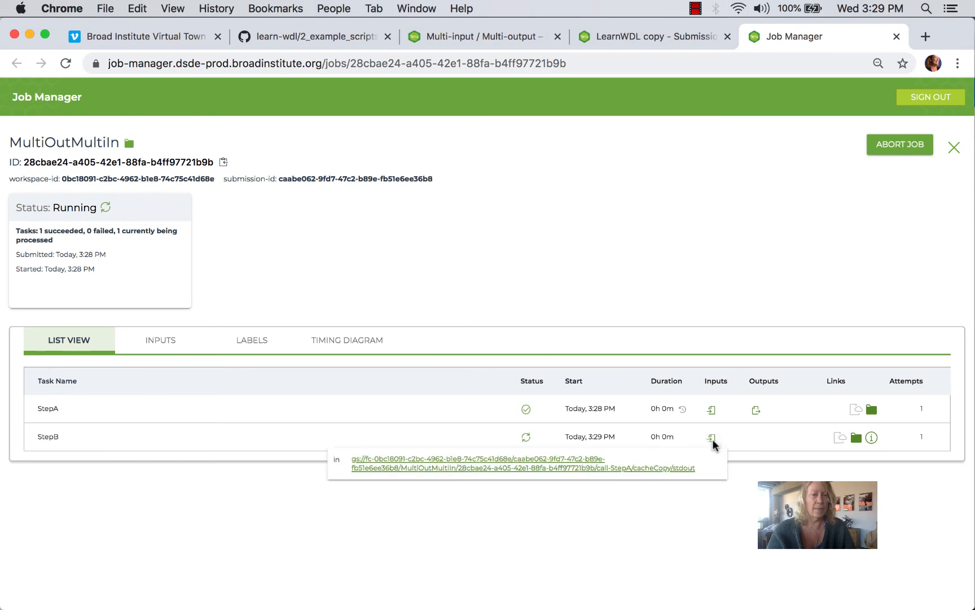
{"action": "left_click", "coordinate": [66, 63]}
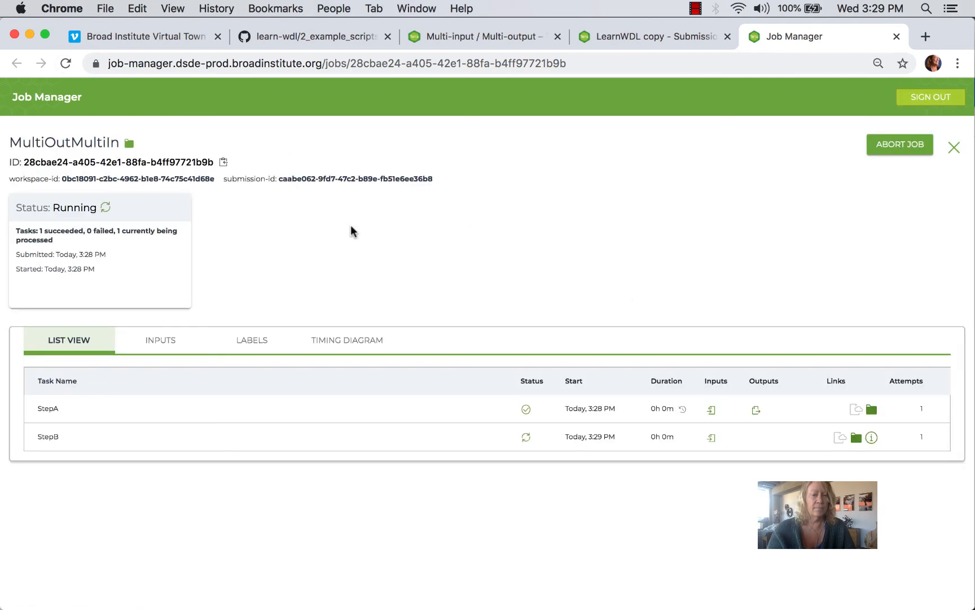
{"action": "mouse_move", "coordinate": [402, 366]}
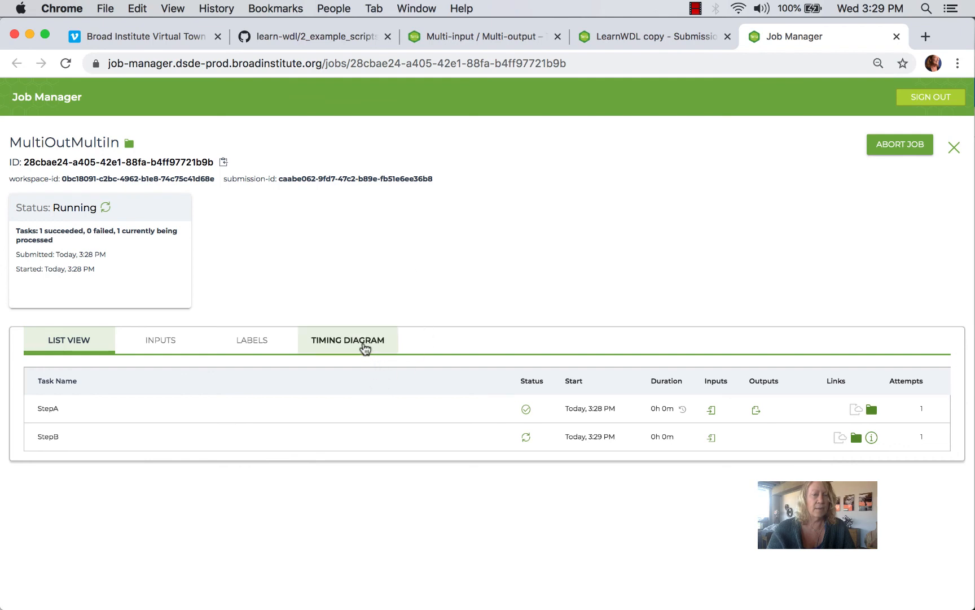
Step: View the running job's timing diagram, return to the task list, and refresh its status
{"action": "left_click", "coordinate": [348, 340]}
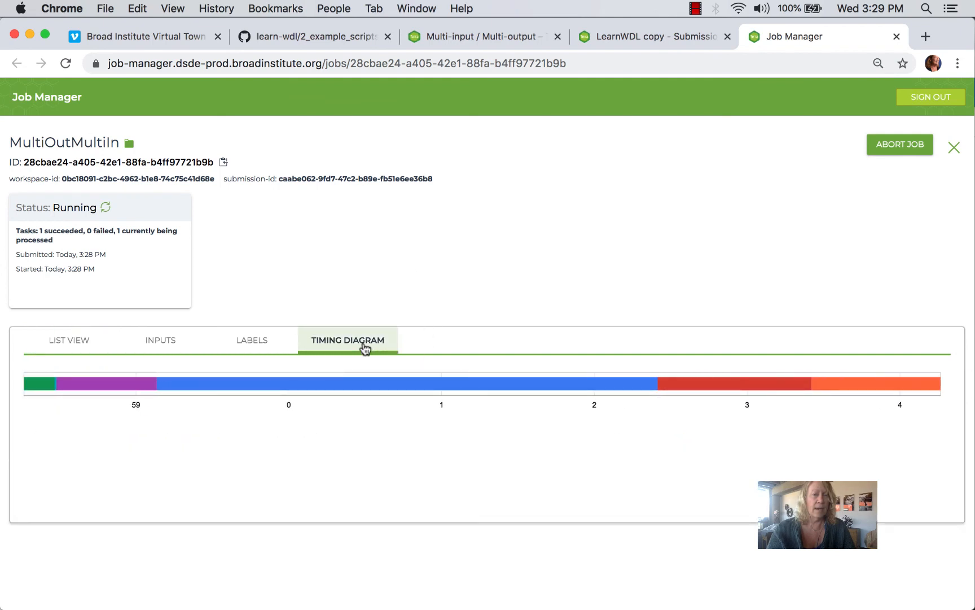
{"action": "mouse_move", "coordinate": [371, 383]}
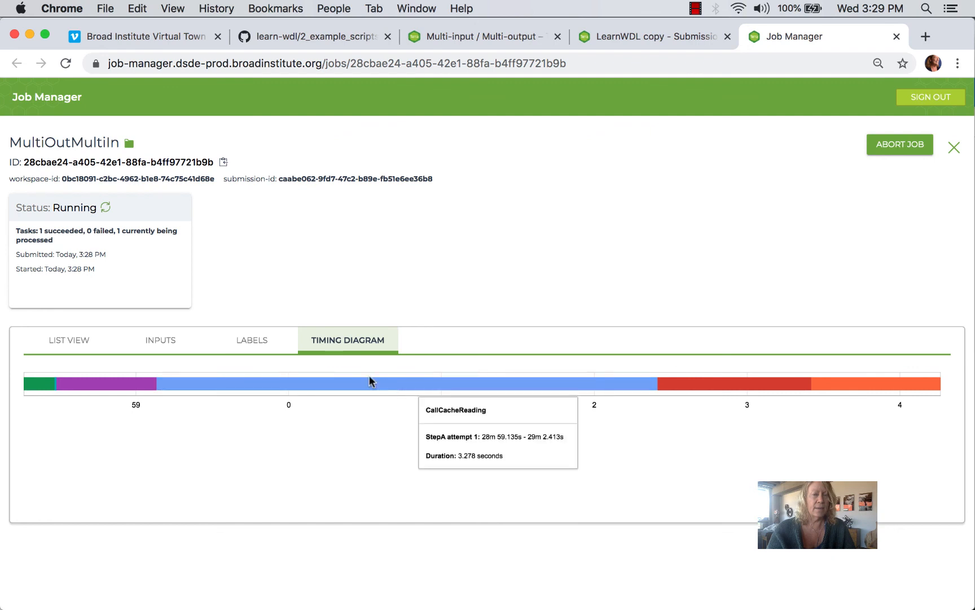
{"action": "mouse_move", "coordinate": [69, 340]}
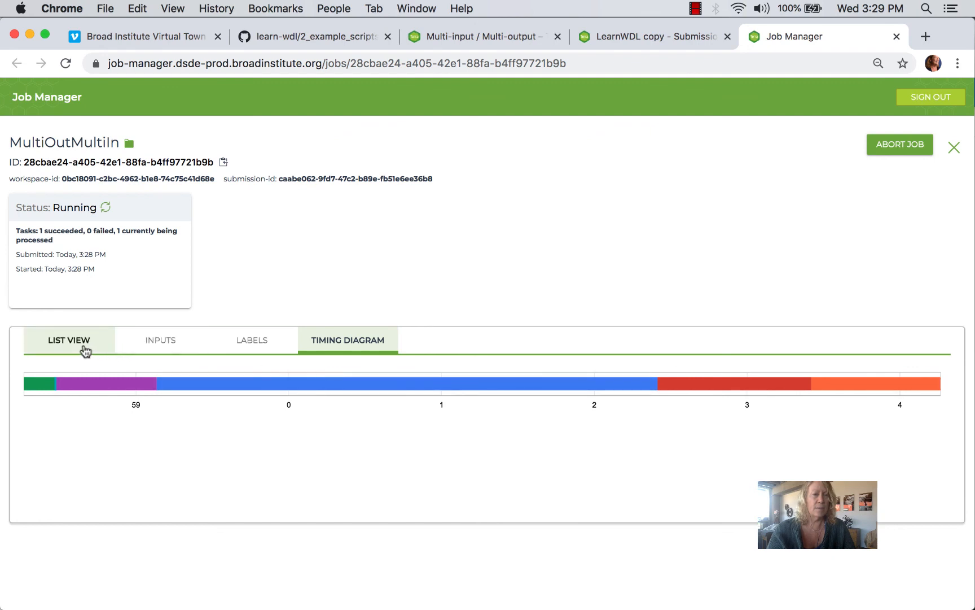
{"action": "left_click", "coordinate": [69, 340]}
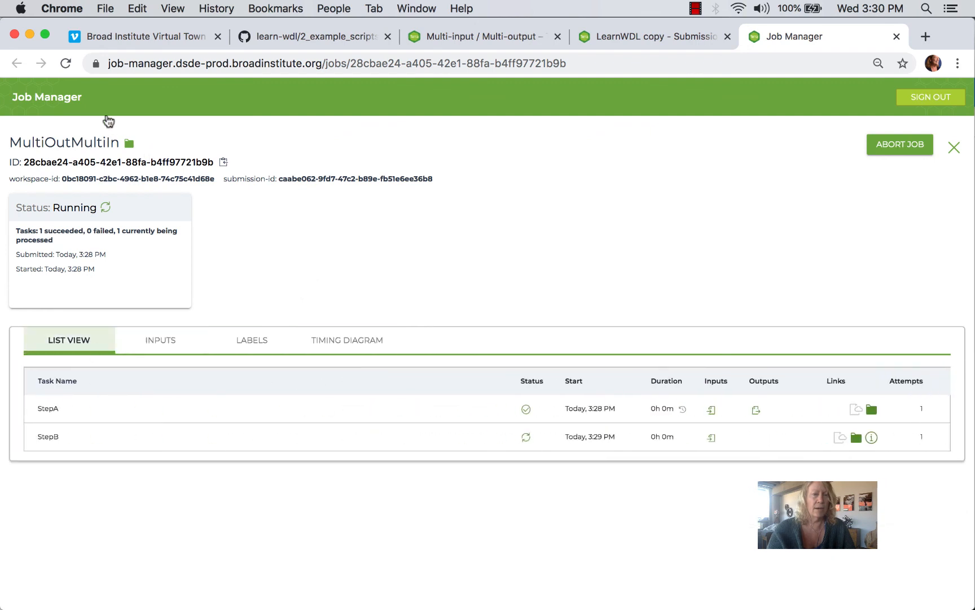
{"action": "left_click", "coordinate": [65, 63]}
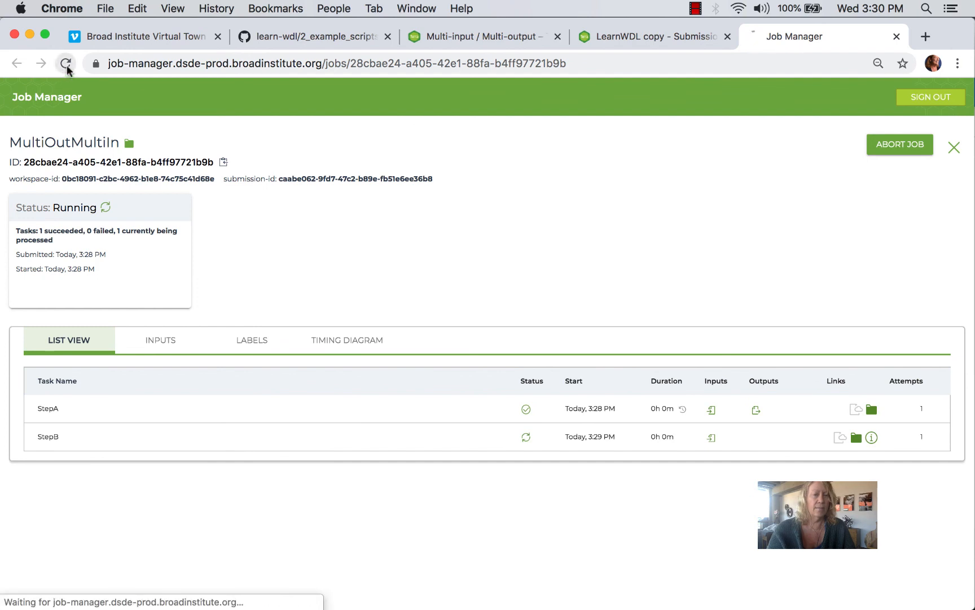
{"action": "left_click", "coordinate": [65, 62]}
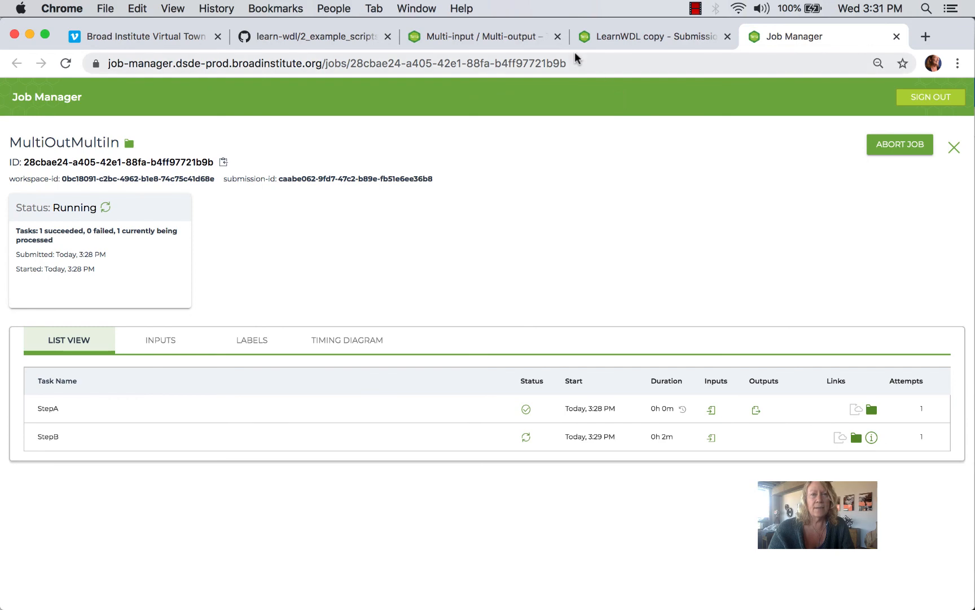
{"action": "mouse_move", "coordinate": [622, 42]}
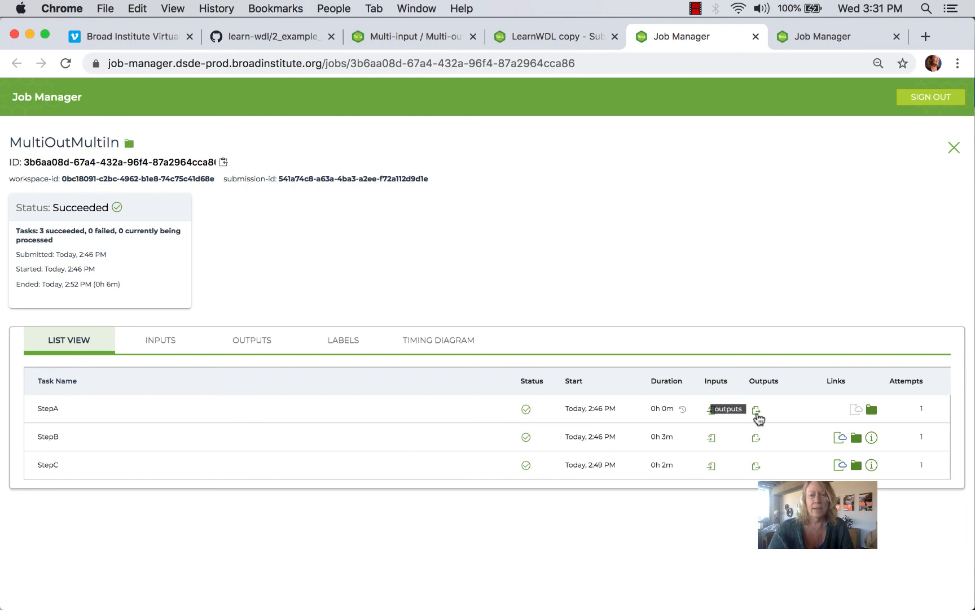
Step: View StepA's output files and show the completed run's timing diagram
{"action": "left_click", "coordinate": [757, 409]}
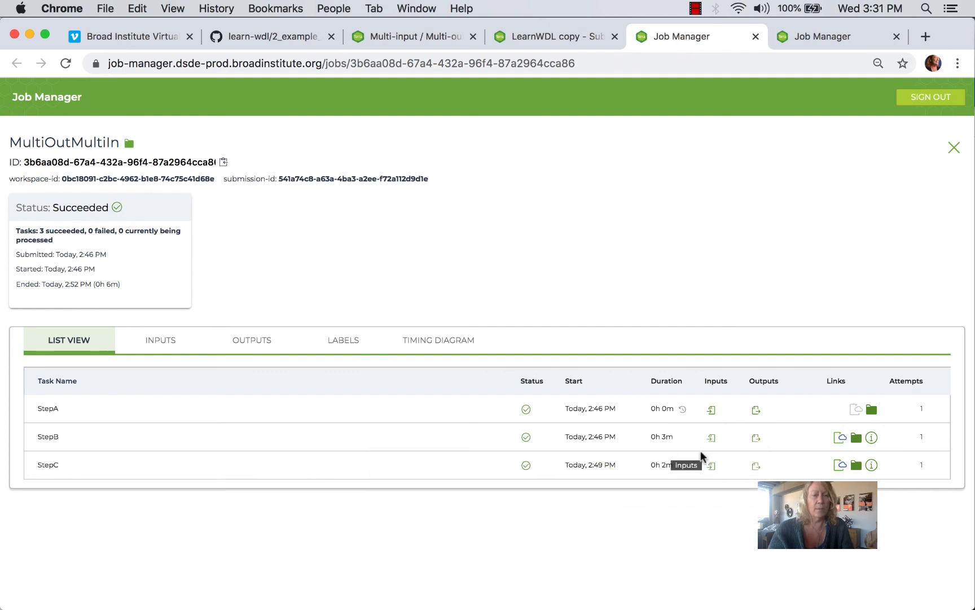
{"action": "left_click", "coordinate": [438, 340]}
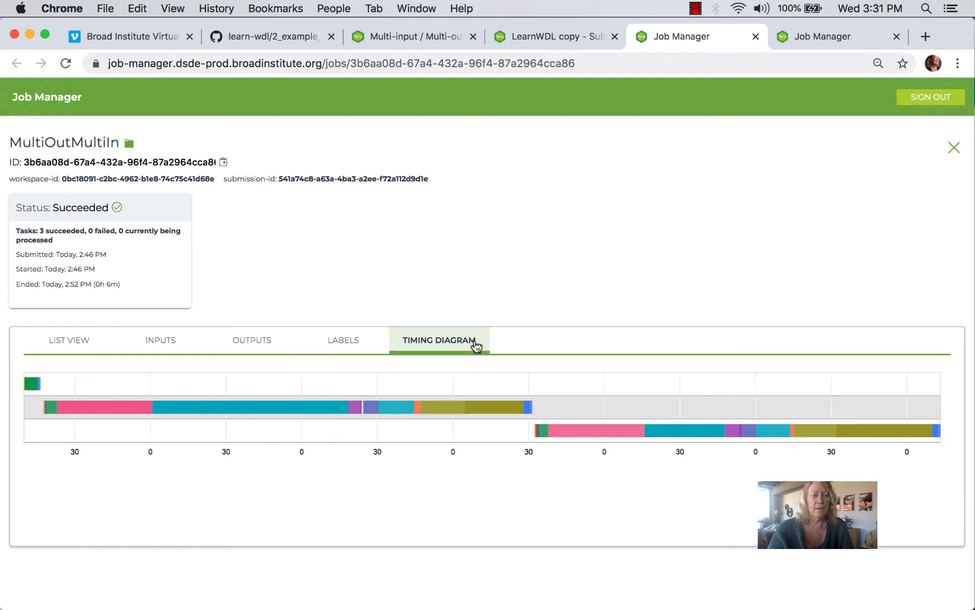
{"action": "mouse_move", "coordinate": [511, 331]}
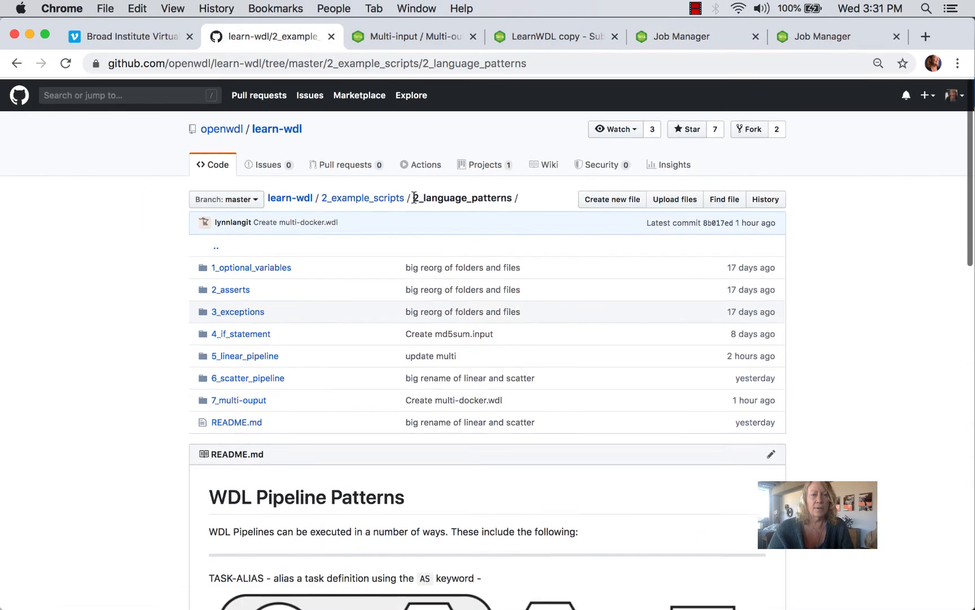
{"action": "mouse_move", "coordinate": [236, 398]}
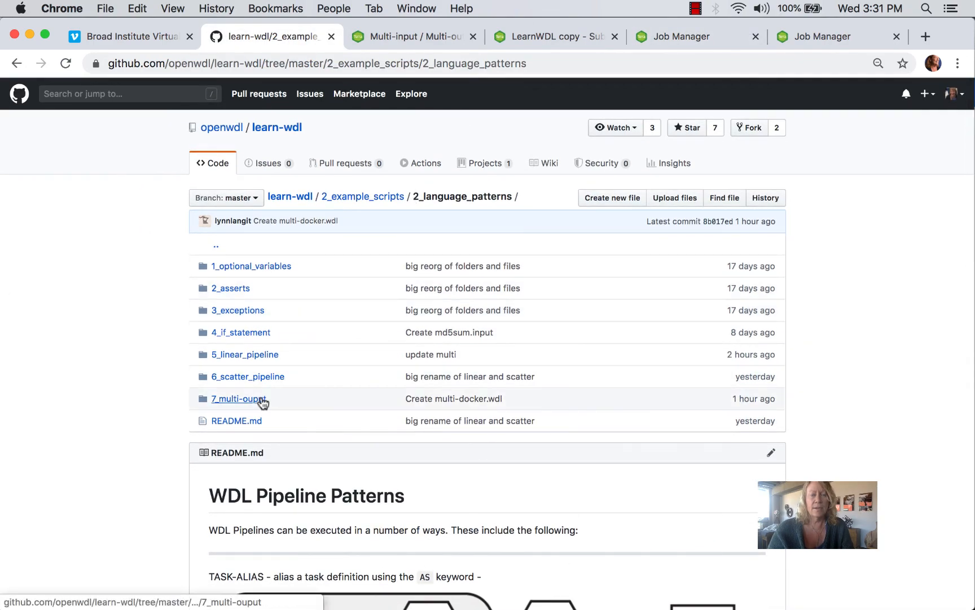